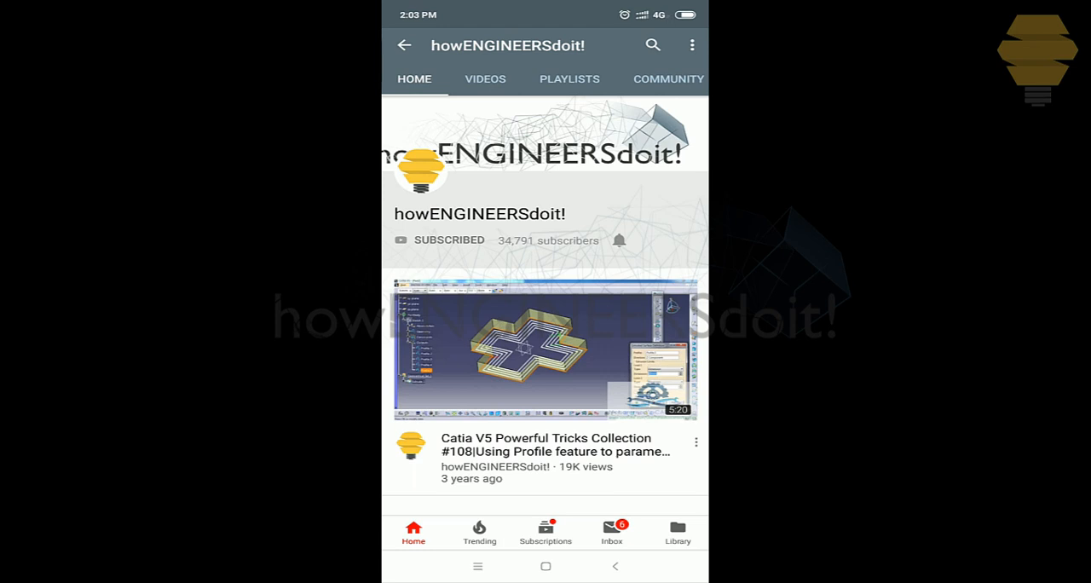
Leave the YouTube channel intro for Gmail's Forwarding and POP/IMAP settings tab.
left_click(619, 240)
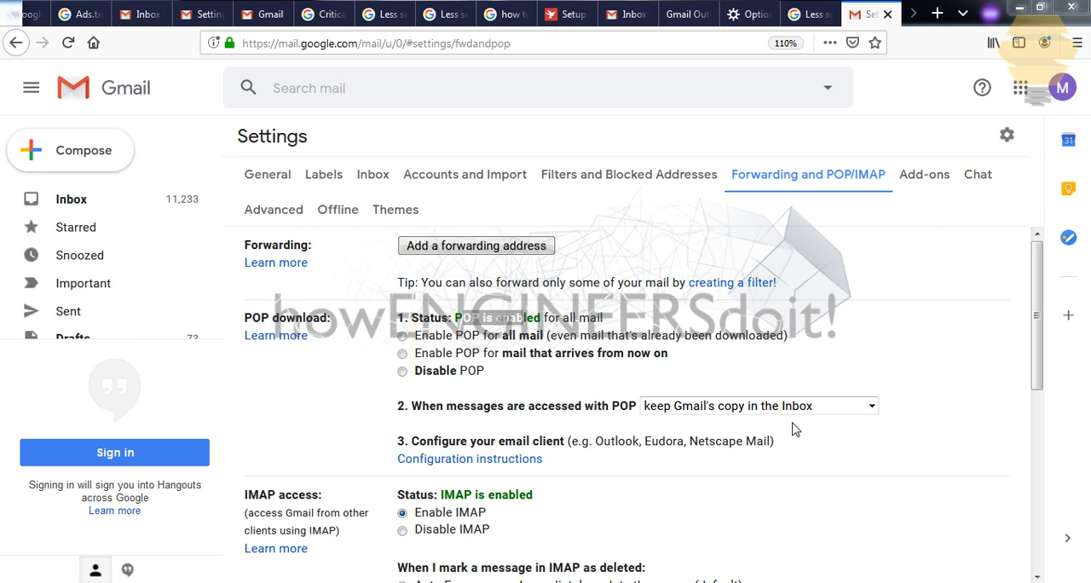
left_click(13, 578)
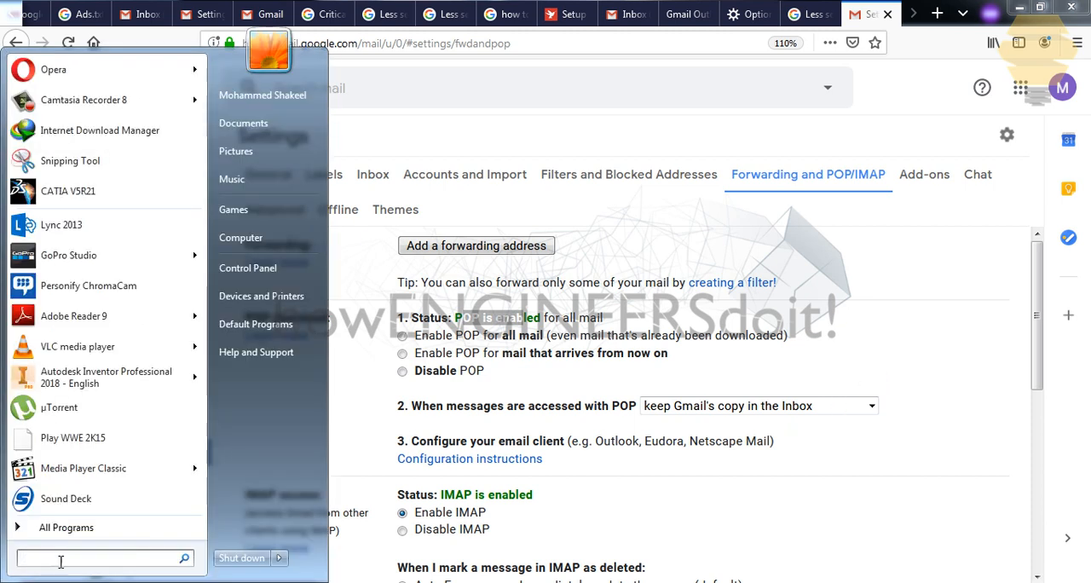
type("mail")
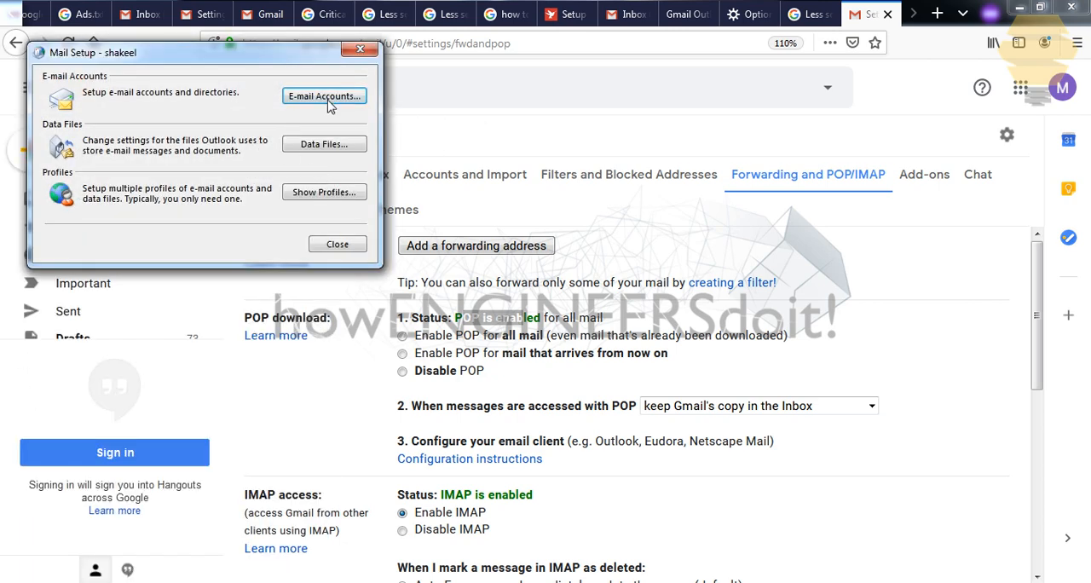
left_click(324, 95)
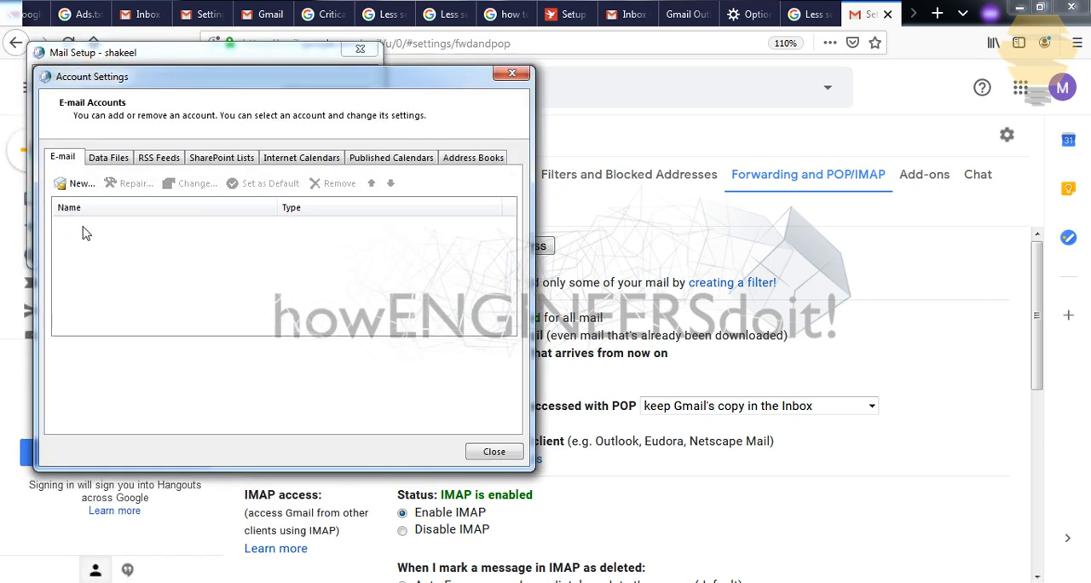
mouse_move(329, 230)
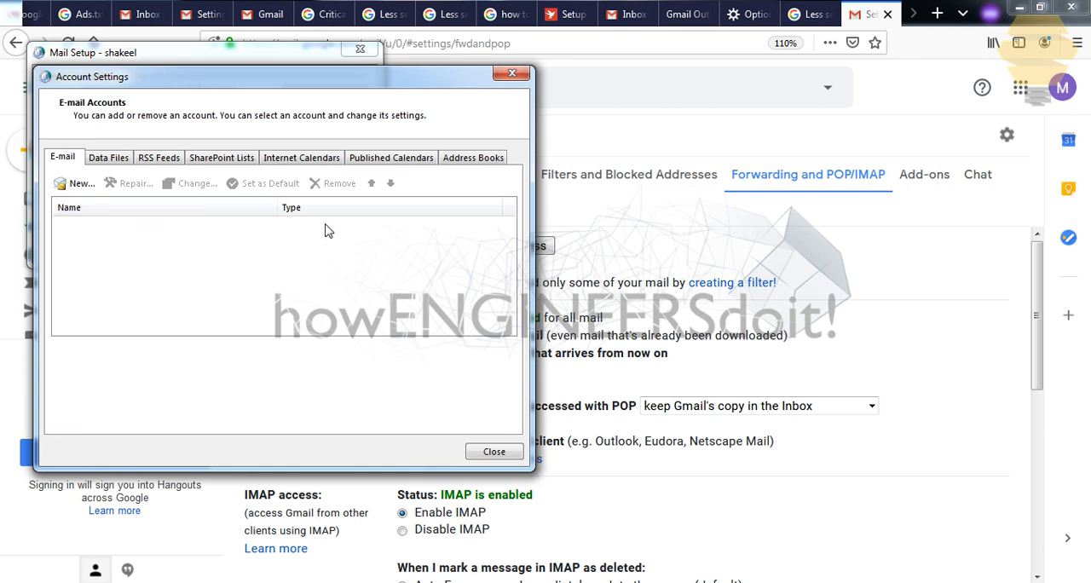
mouse_move(119, 230)
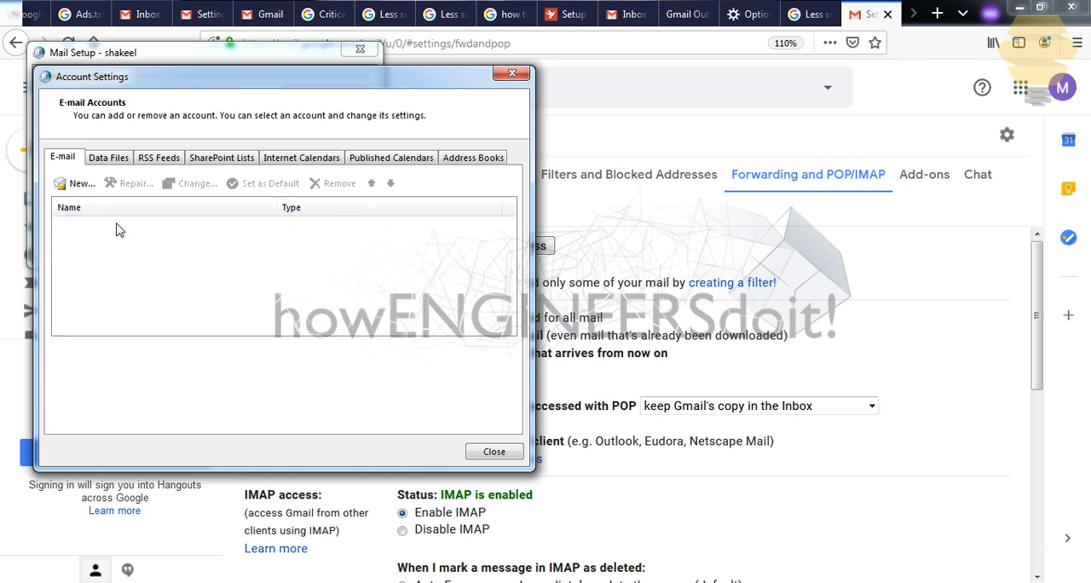
mouse_move(162, 235)
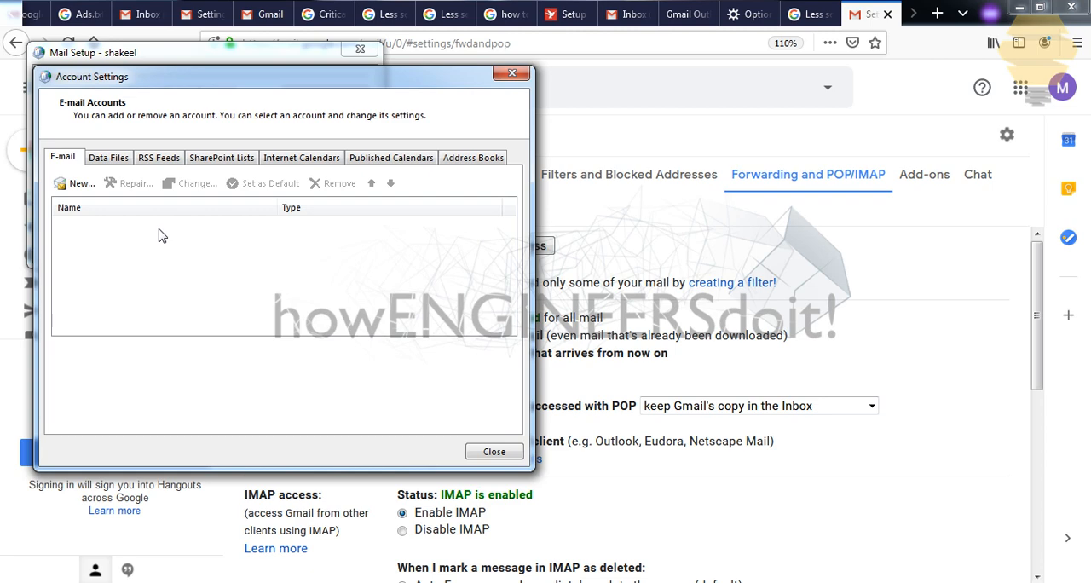
mouse_move(468, 407)
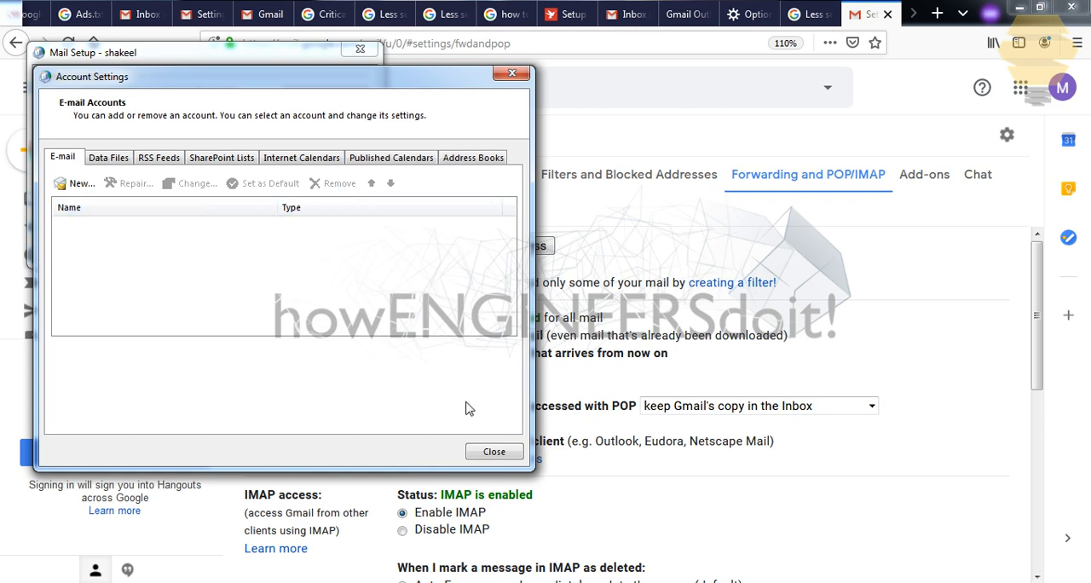
left_click(495, 451)
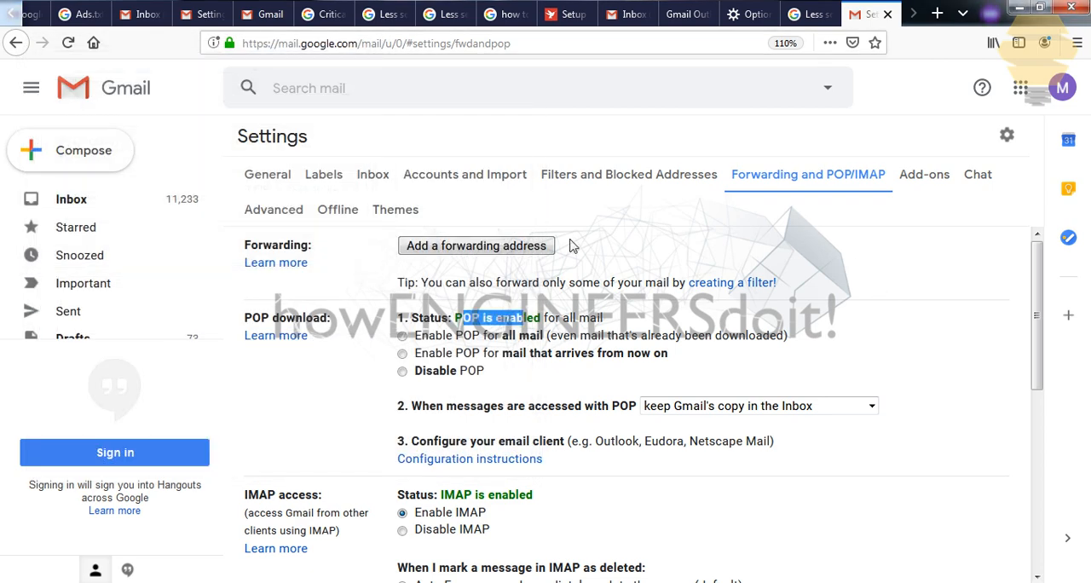
mouse_move(919, 511)
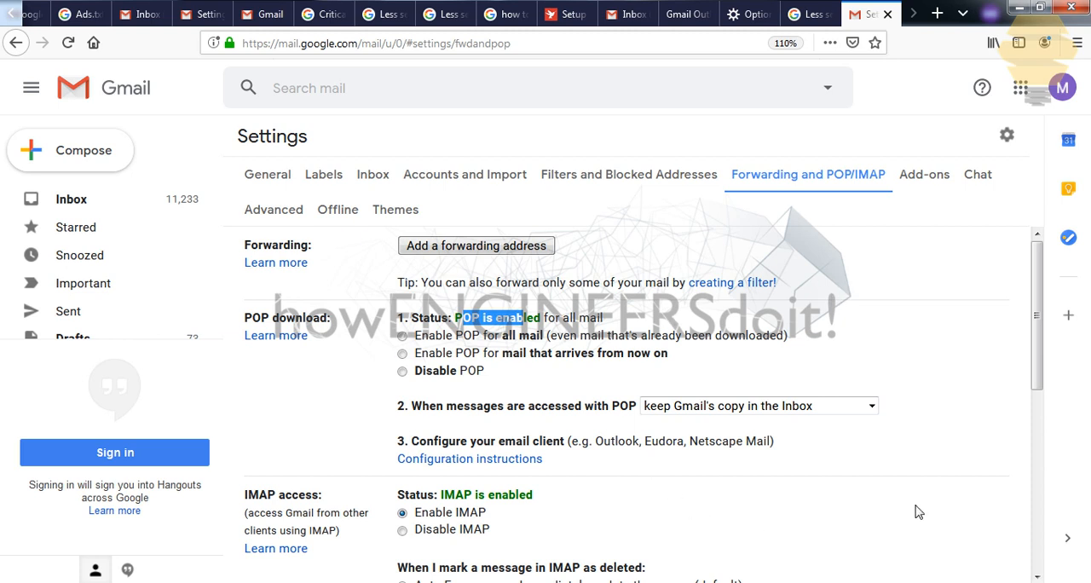
mouse_move(821, 151)
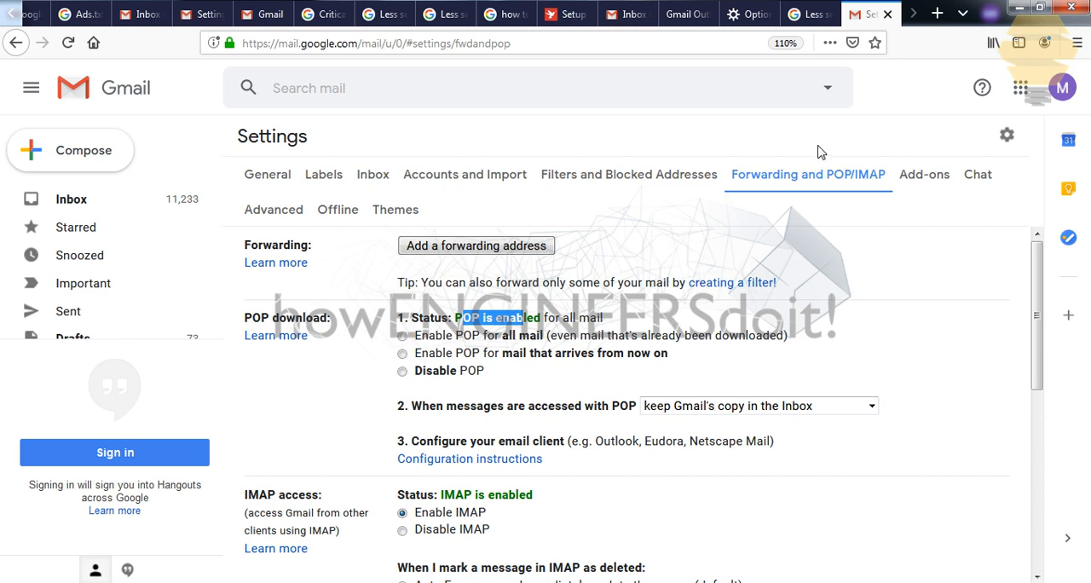
mouse_move(865, 14)
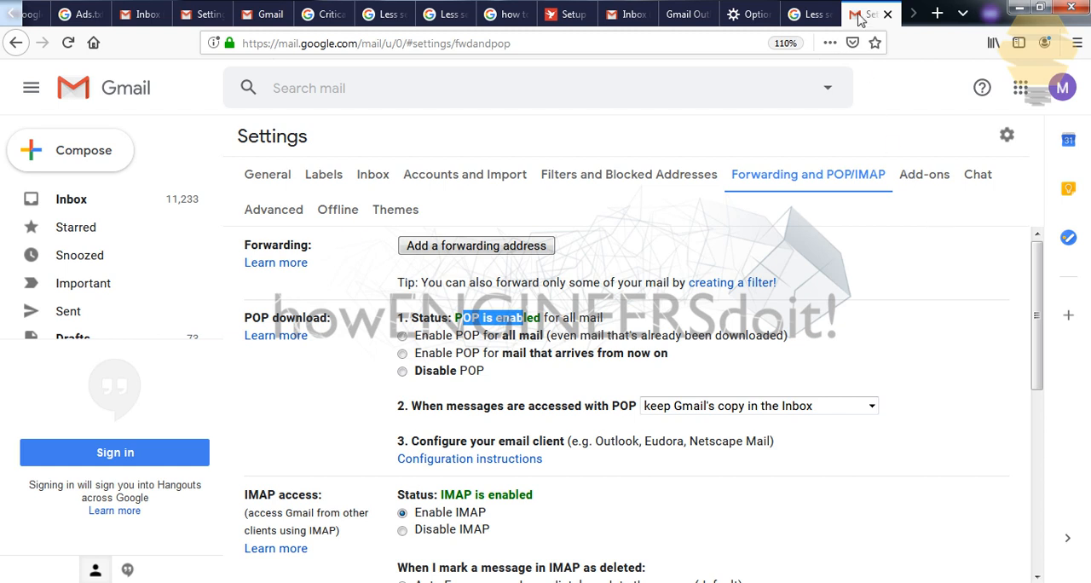
mouse_move(997, 436)
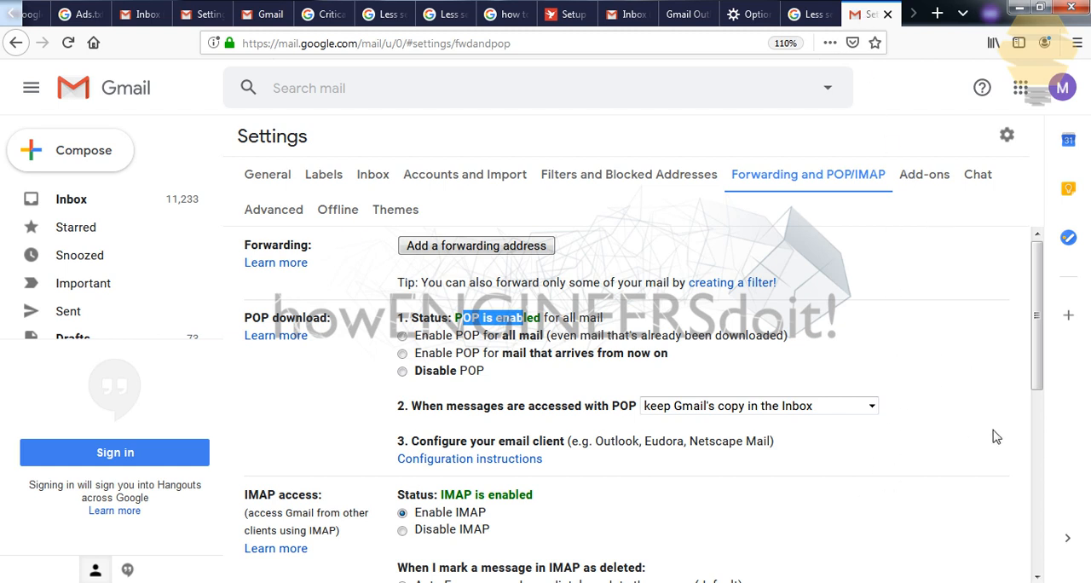
mouse_move(895, 177)
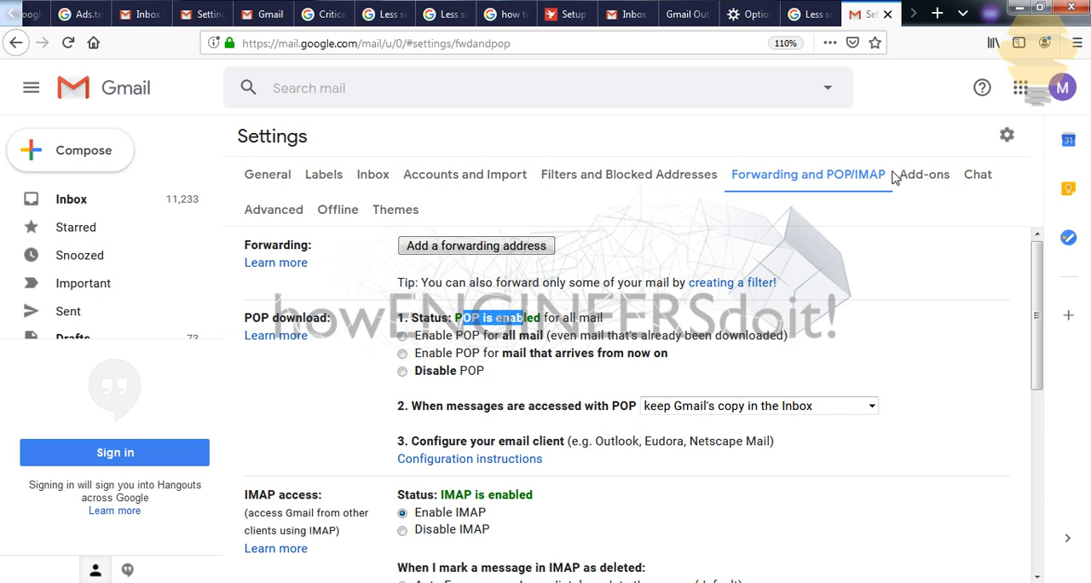
mouse_move(735, 171)
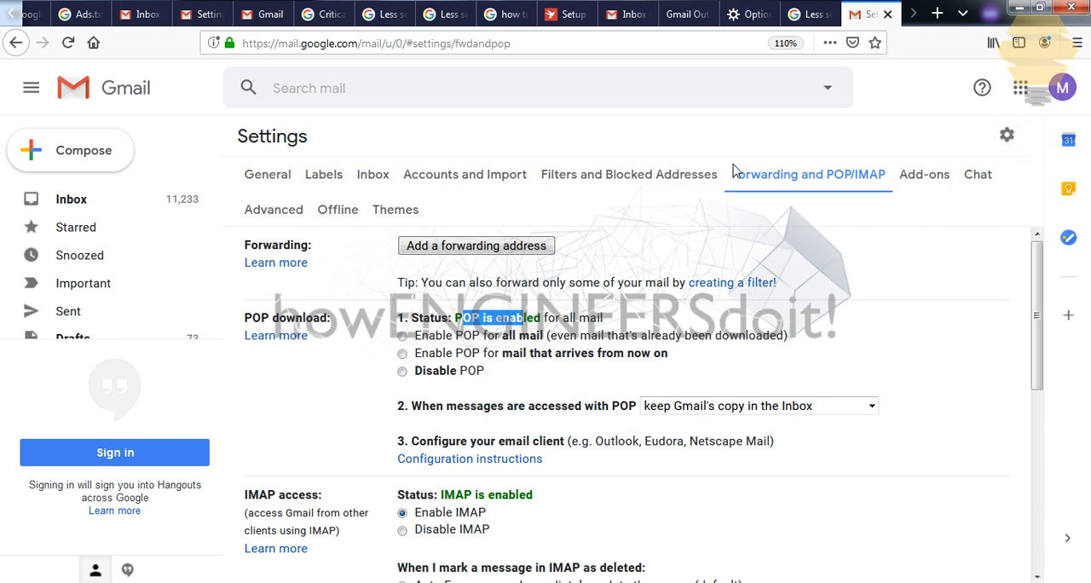
mouse_move(794, 220)
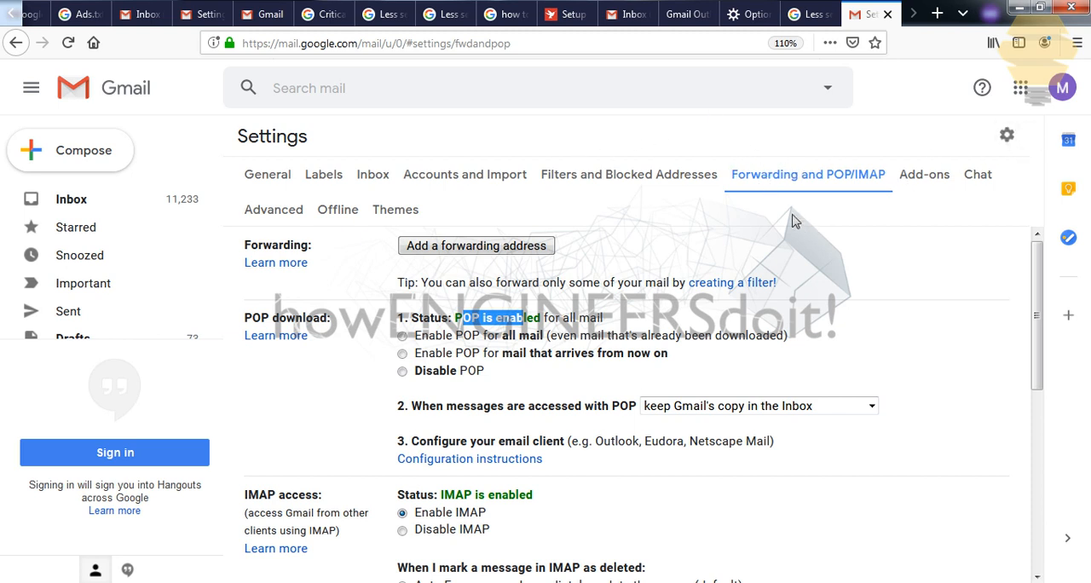
mouse_move(928, 137)
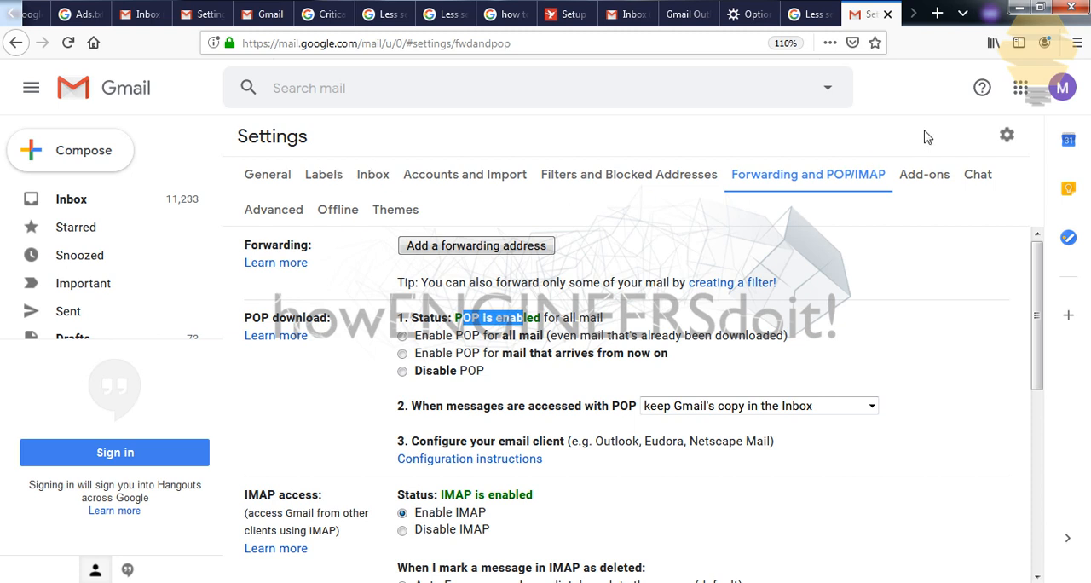
Revisit the General tab, then save Forwarding and POP/IMAP with POP enabled for all mail.
left_click(1006, 133)
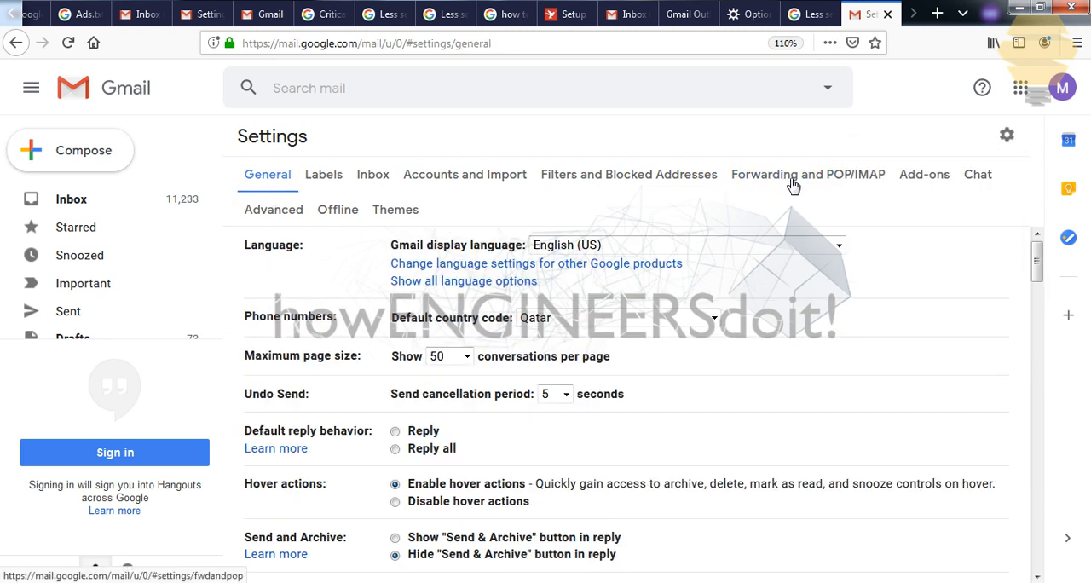
left_click(807, 174)
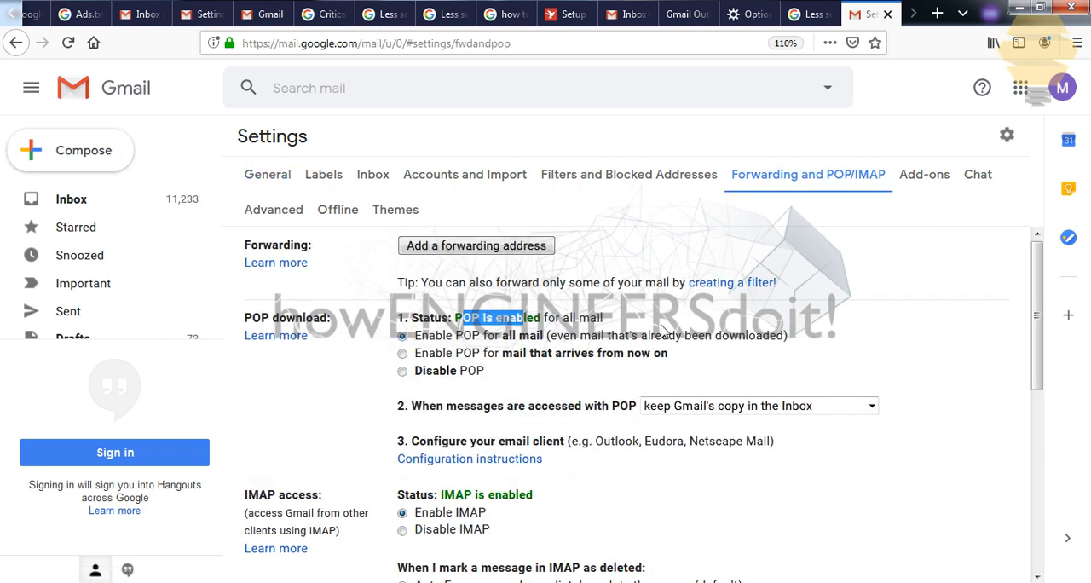
scroll("down", 3)
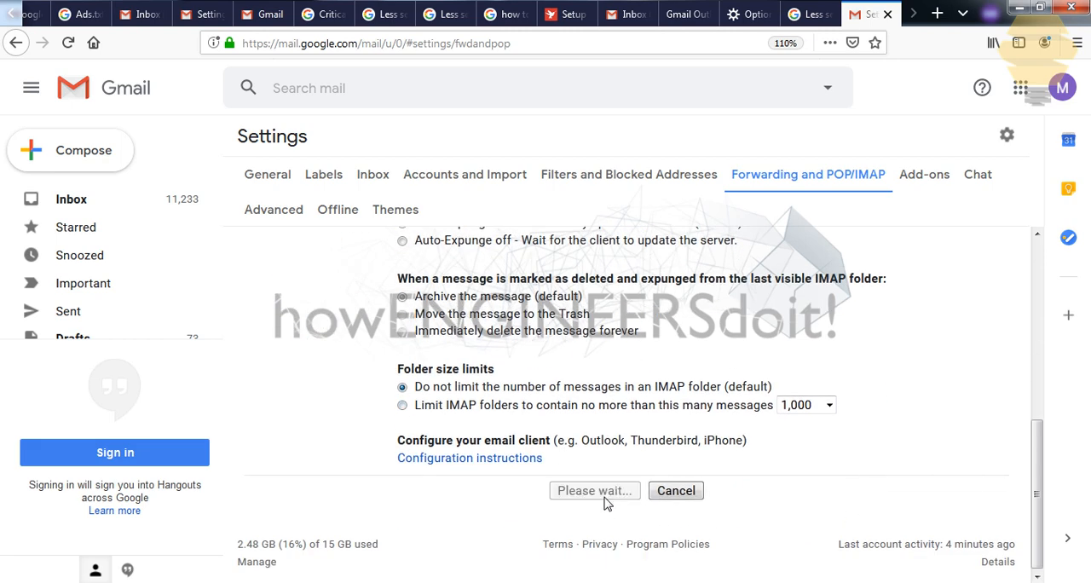
left_click(594, 490)
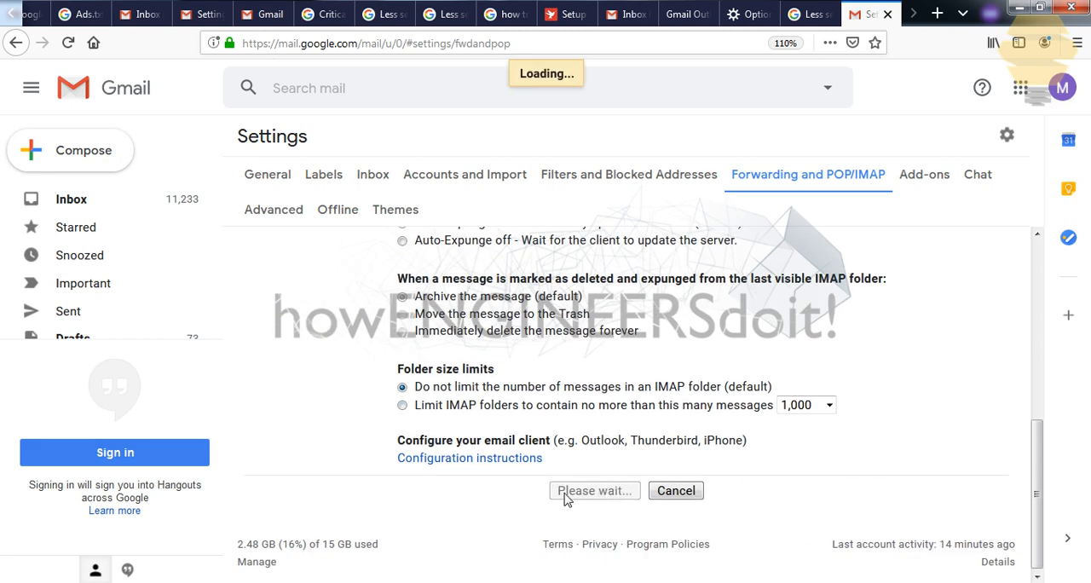
mouse_move(676, 350)
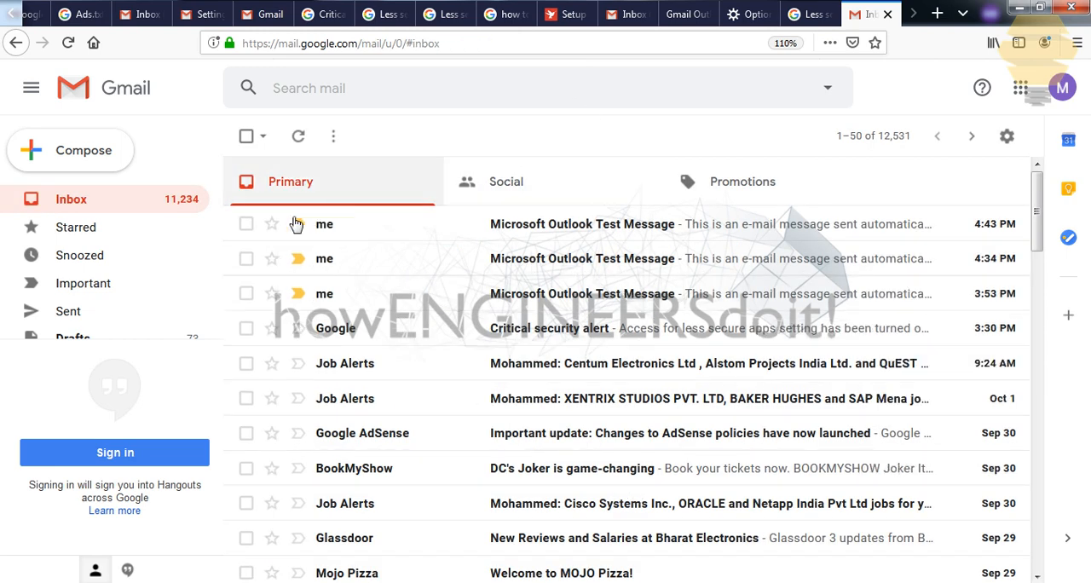
mouse_move(974, 137)
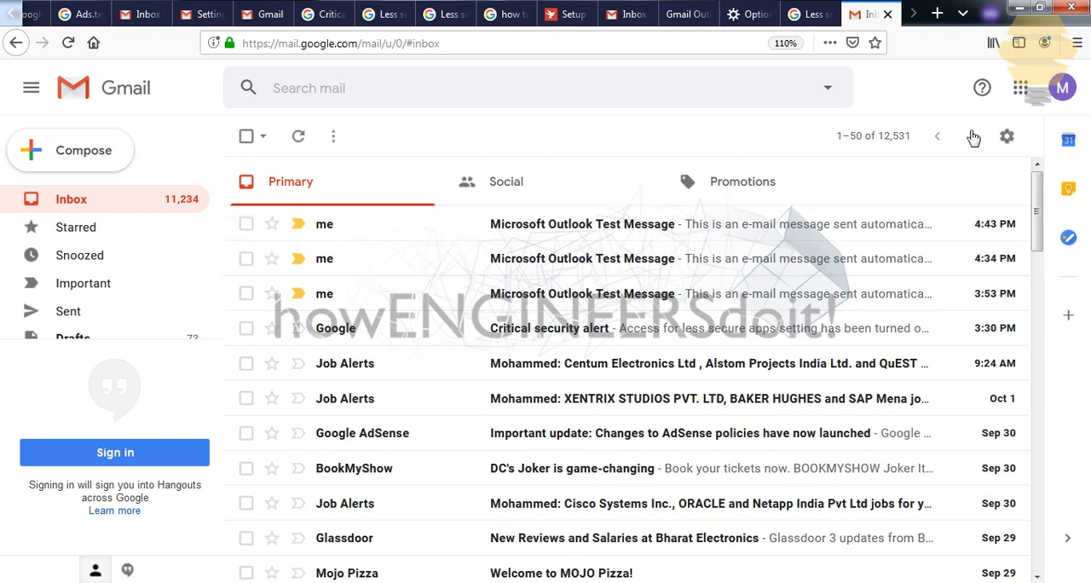
Reopen Gmail Settings on Forwarding and POP/IMAP and scroll to confirm IMAP is enabled.
left_click(1007, 137)
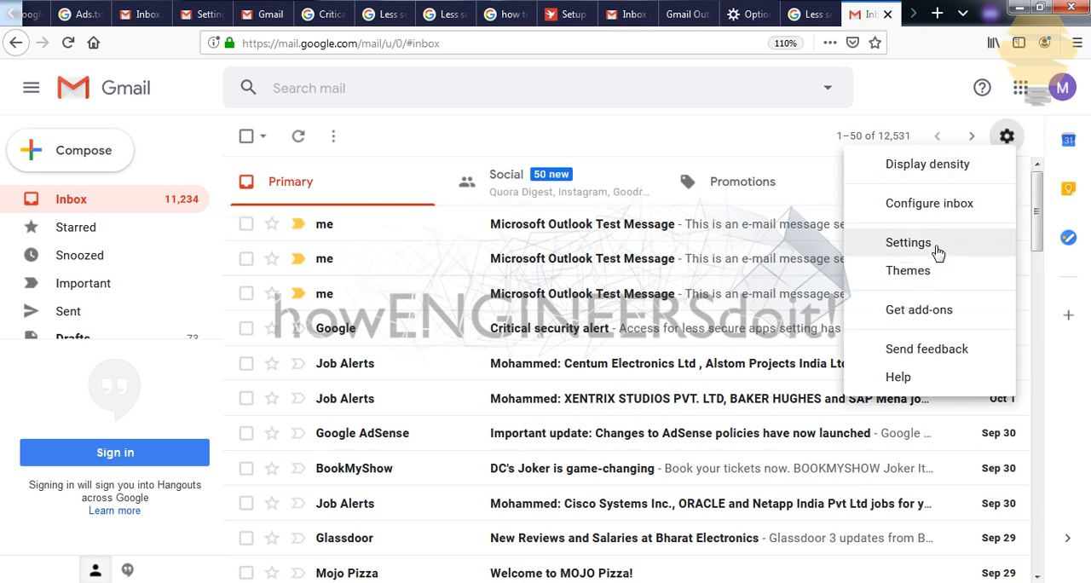
left_click(908, 242)
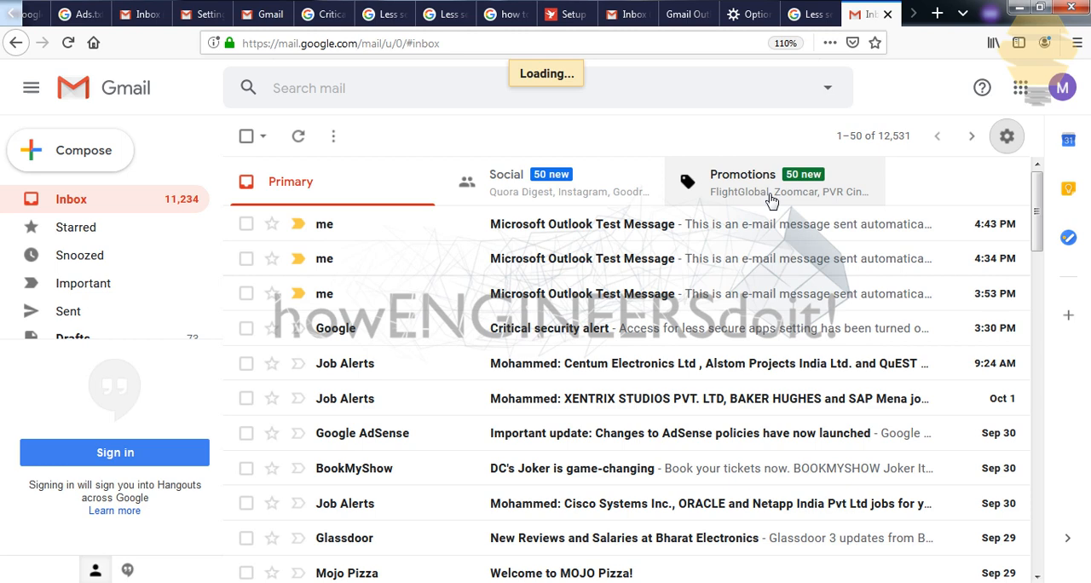
left_click(1007, 135)
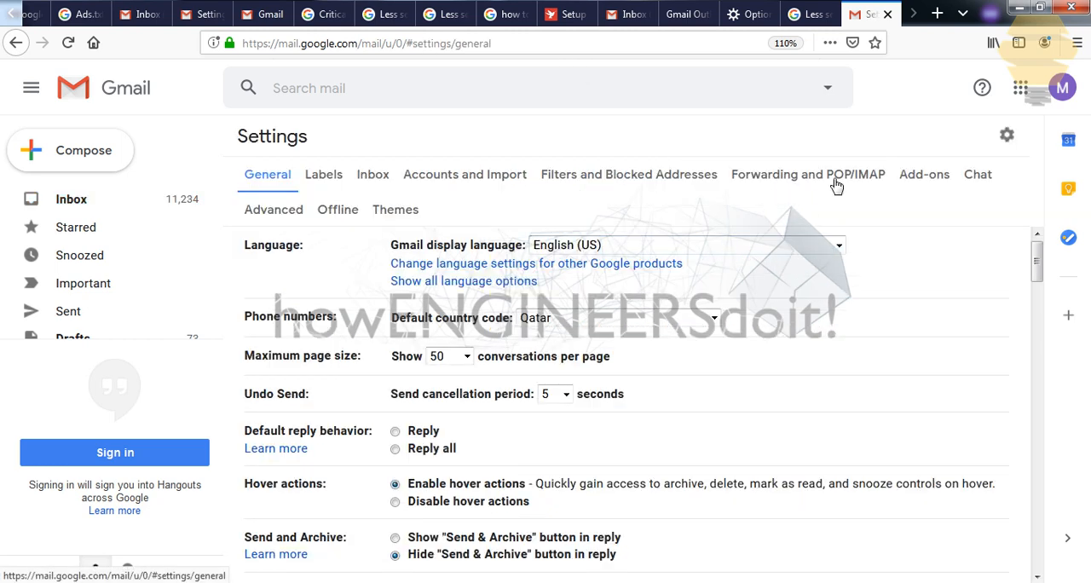
left_click(807, 174)
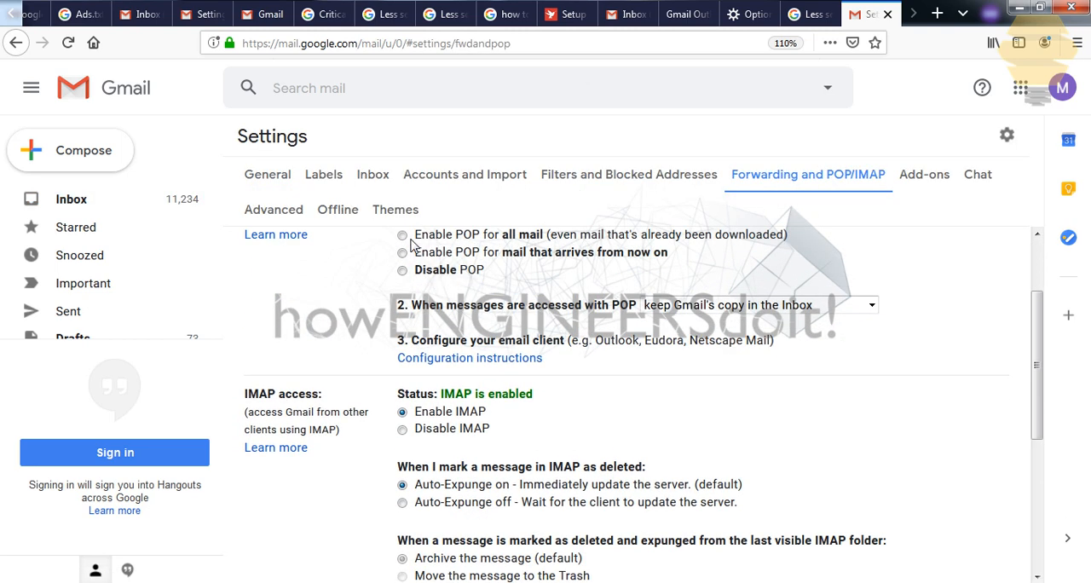
scroll("up", 3)
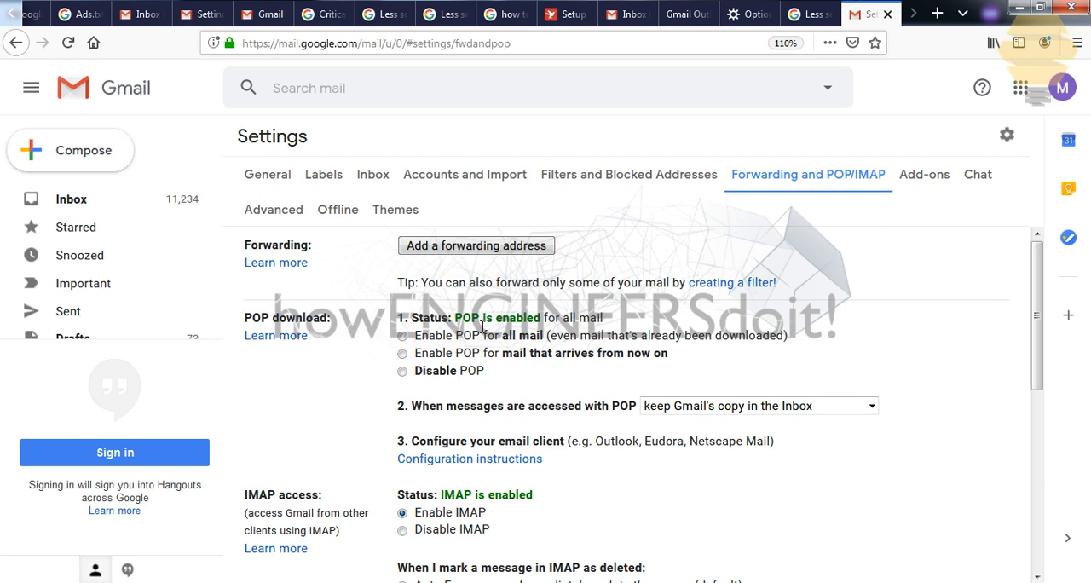
scroll("down", 3)
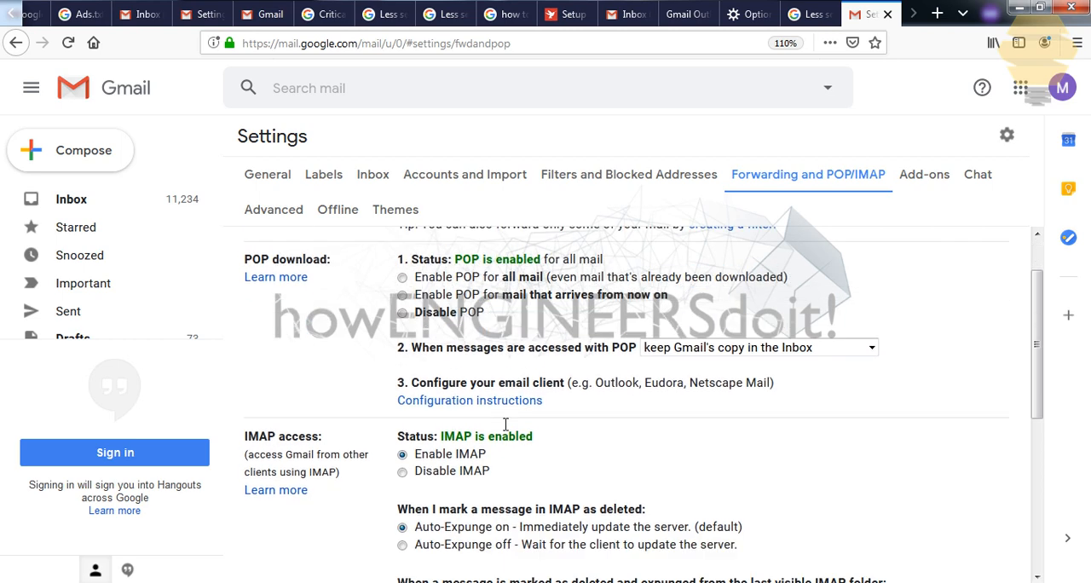
scroll("down", 3)
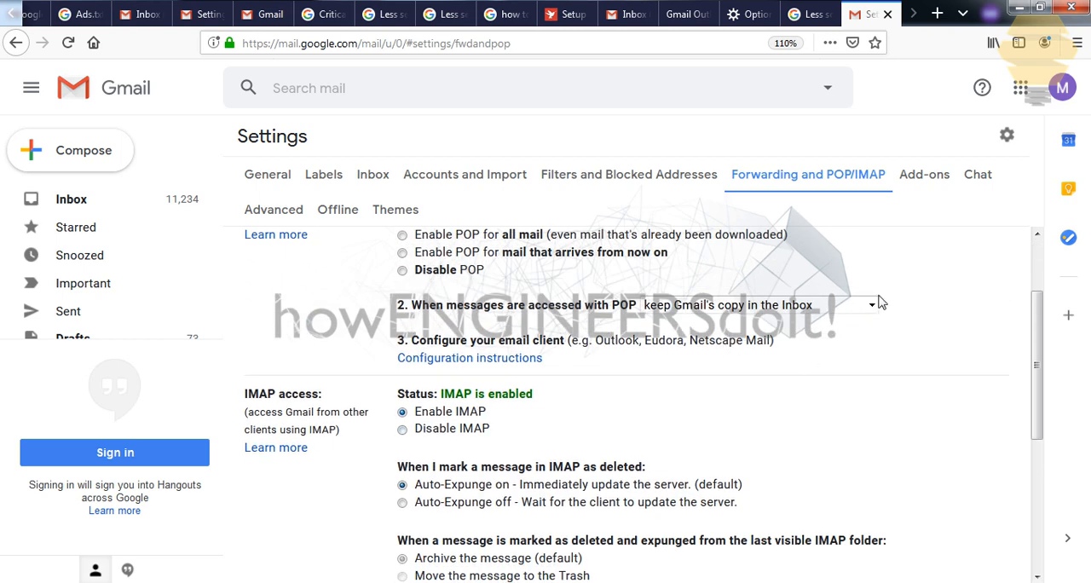
left_click(810, 14)
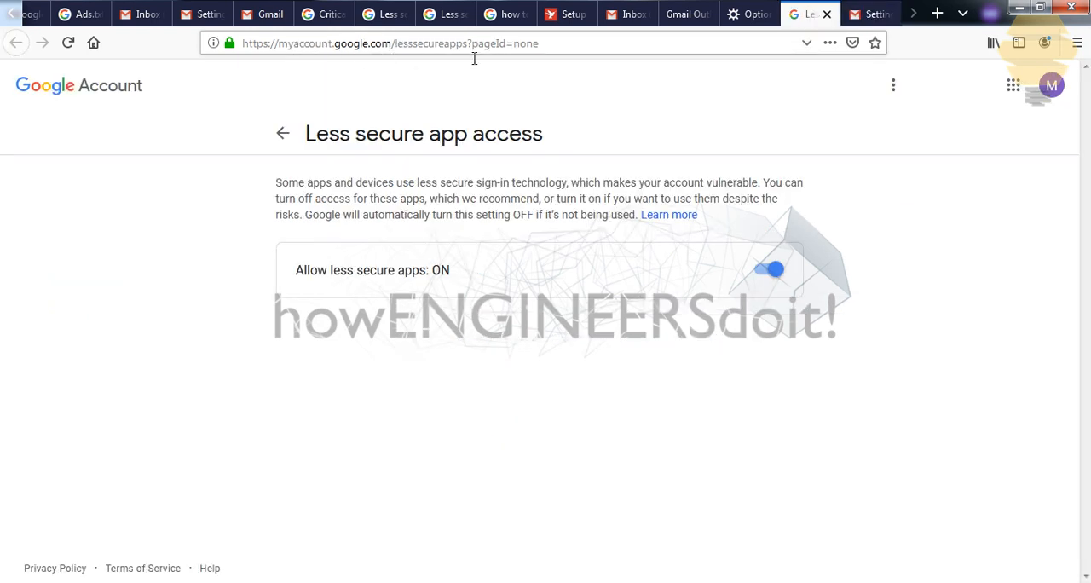
Verify Allow less secure apps is ON in Google Account, then bring up Outlook.
left_click(388, 42)
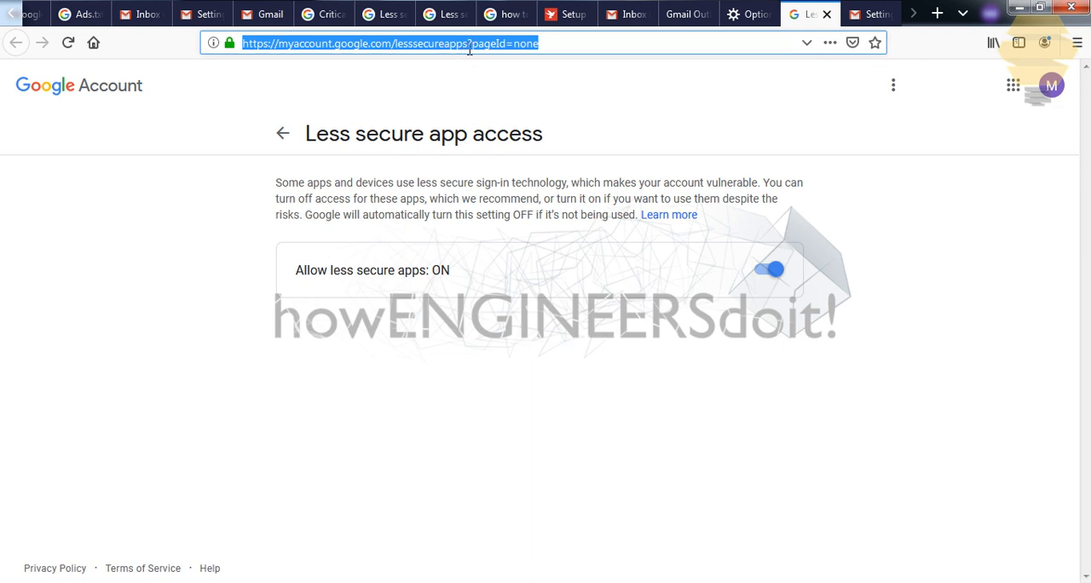
mouse_move(514, 164)
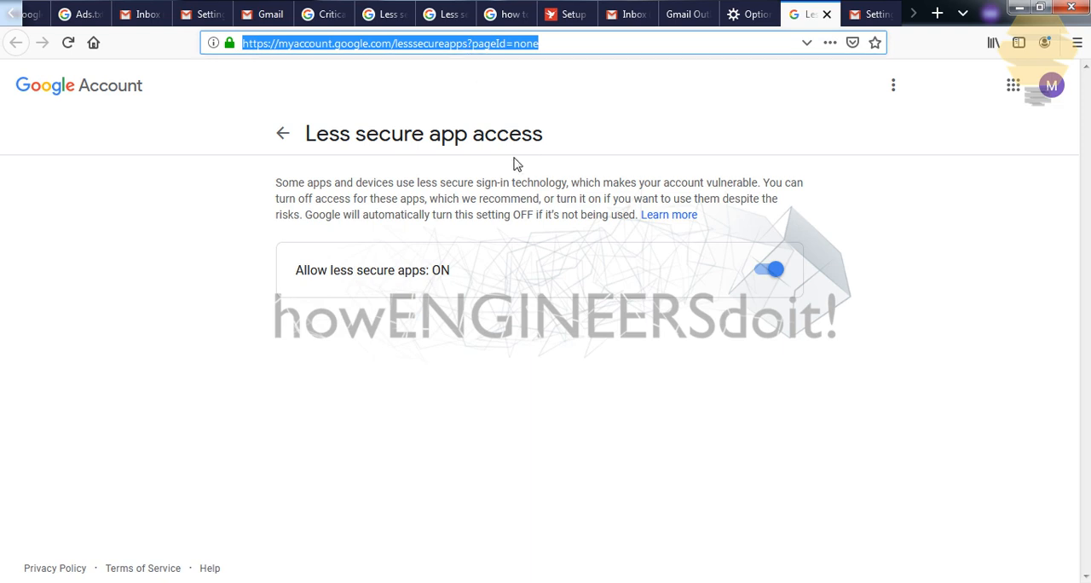
mouse_move(776, 279)
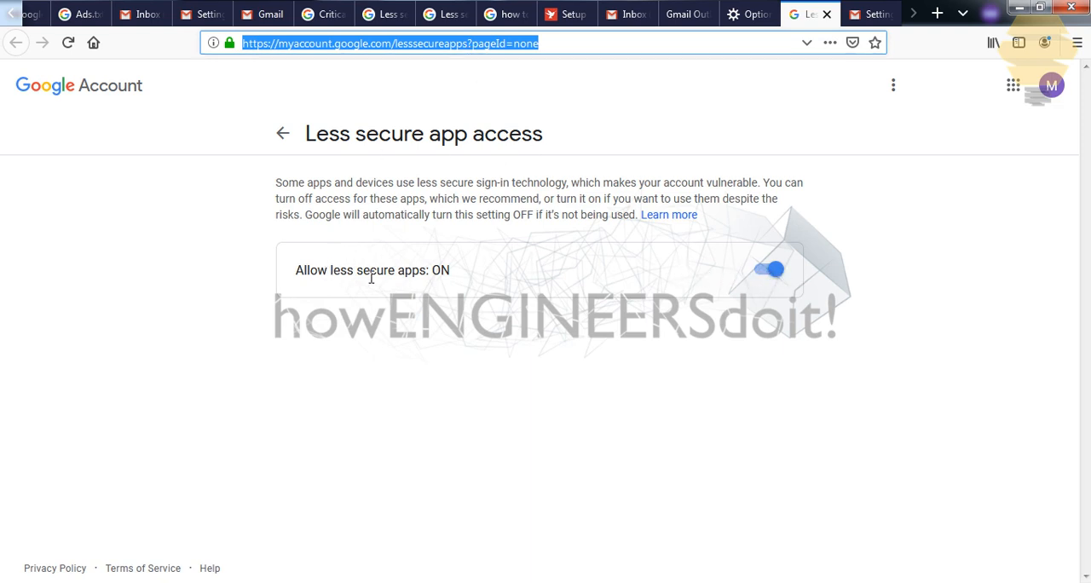
mouse_move(437, 285)
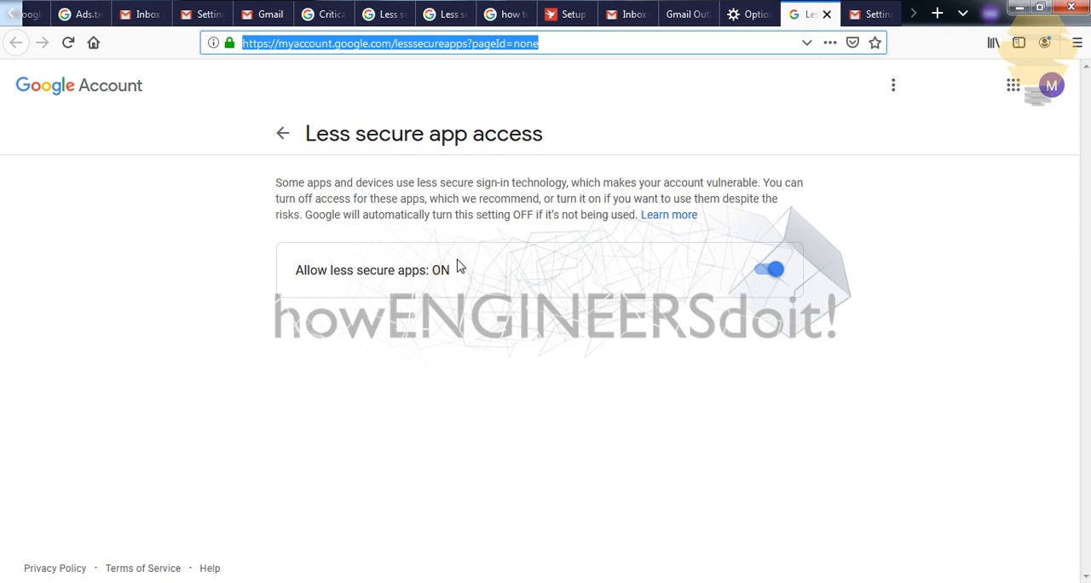
mouse_move(550, 224)
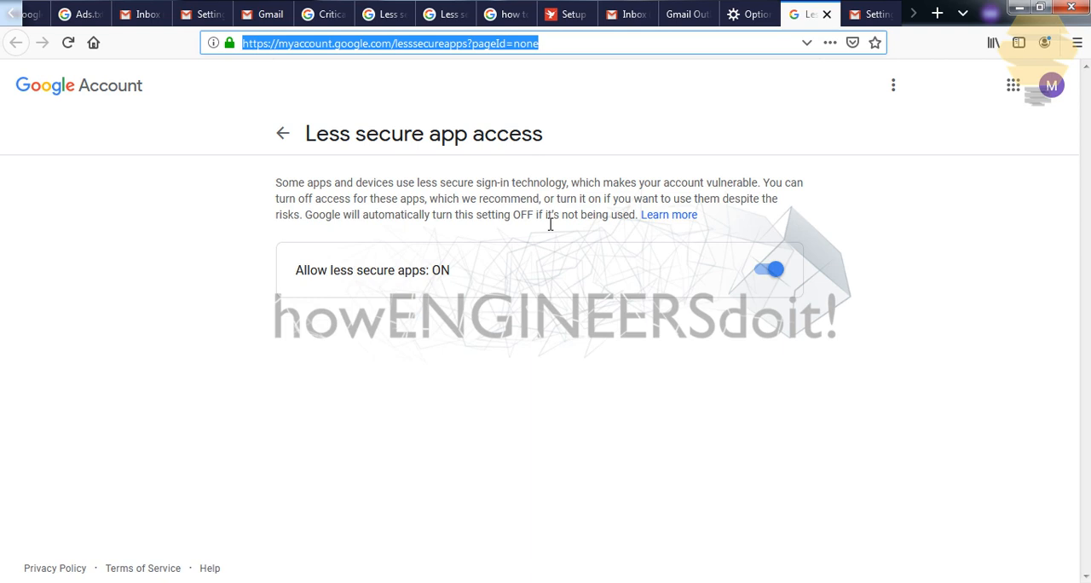
mouse_move(902, 371)
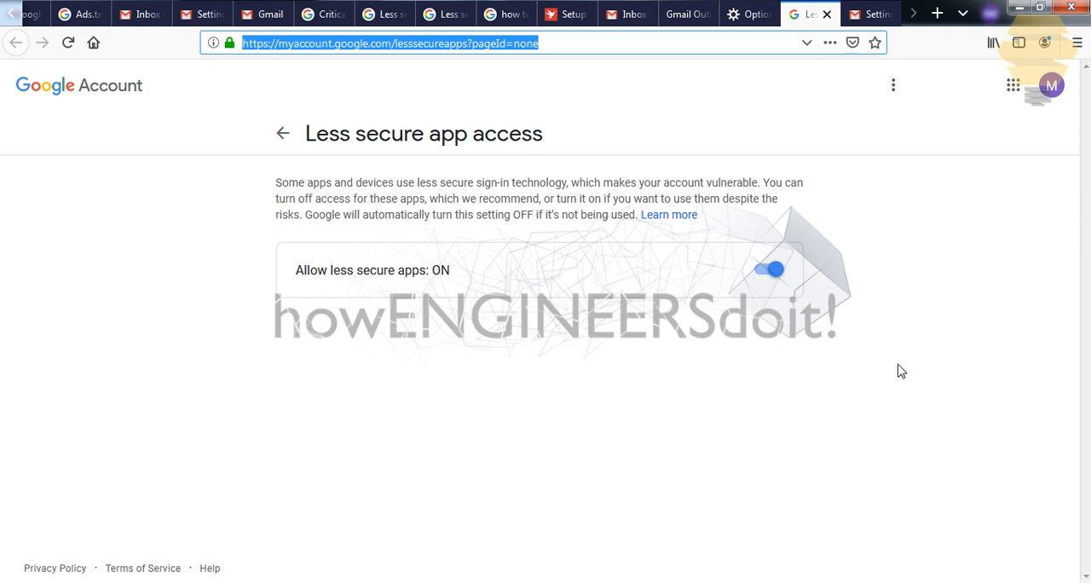
mouse_move(437, 220)
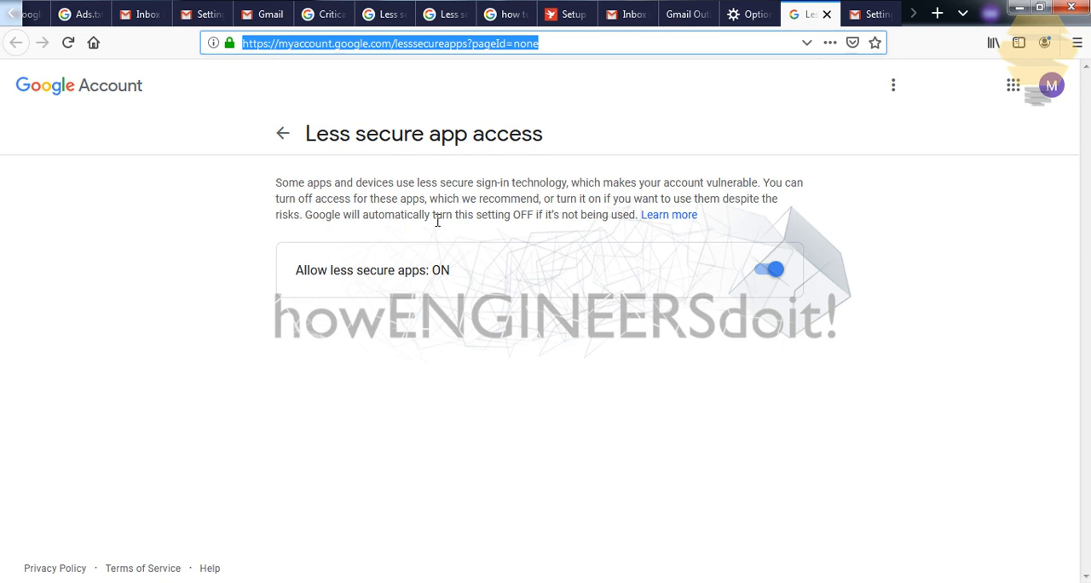
mouse_move(129, 198)
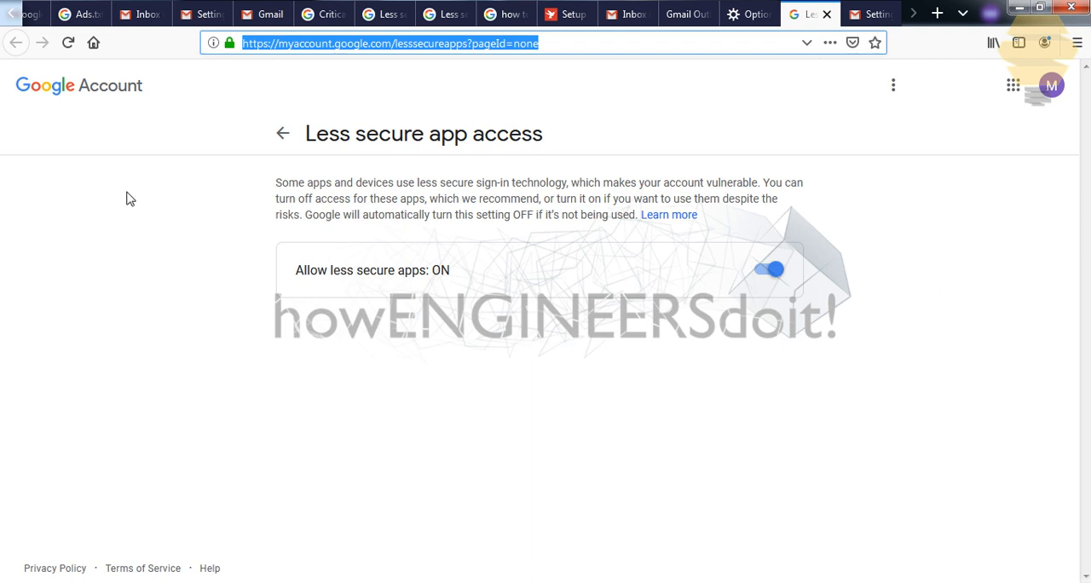
mouse_move(569, 392)
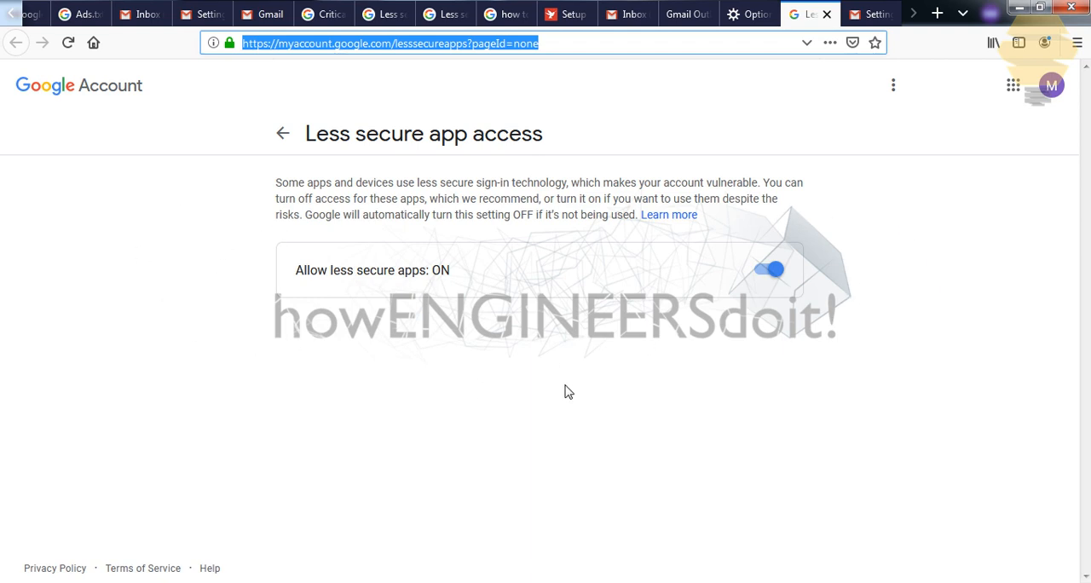
mouse_move(395, 348)
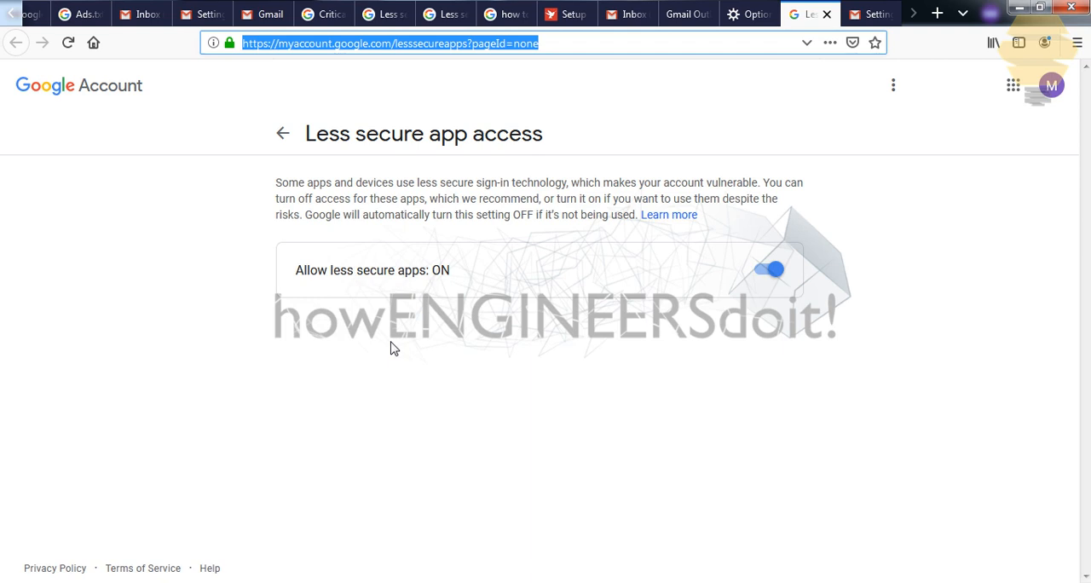
mouse_move(765, 143)
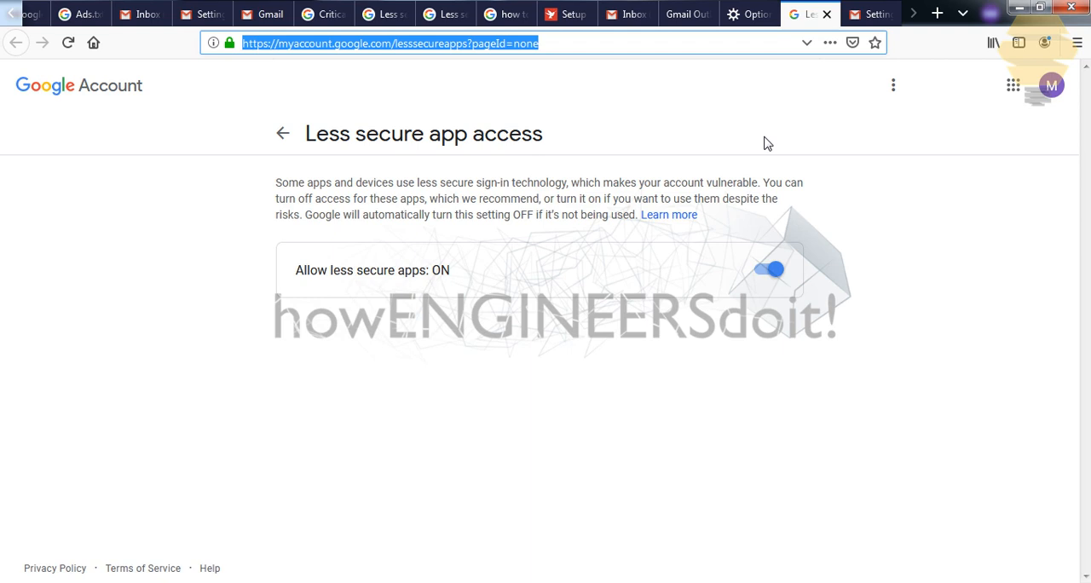
mouse_move(831, 469)
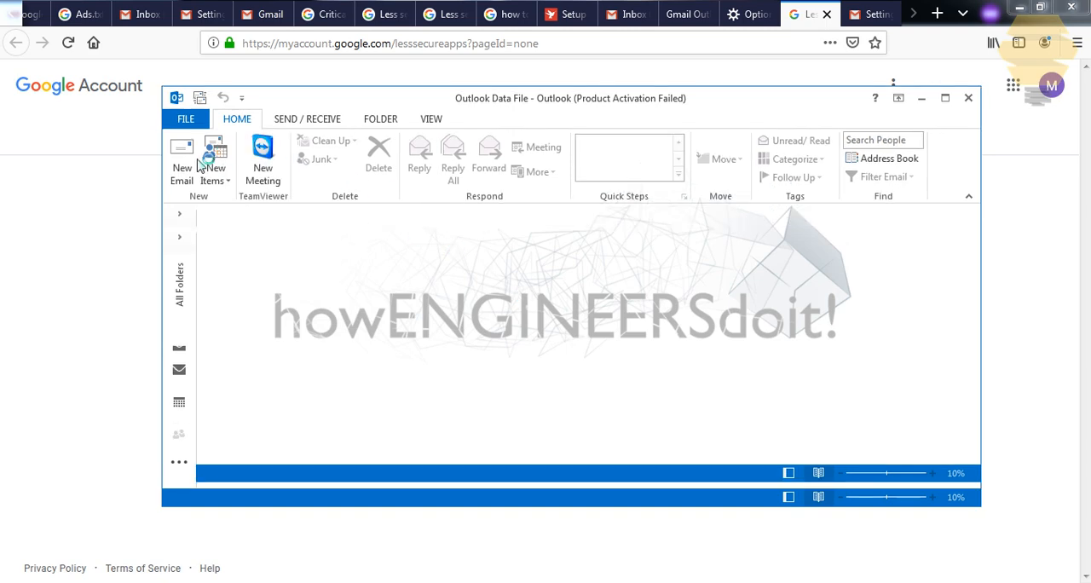
Start File > Add Account with manual setup and POP or IMAP to reach the form.
left_click(185, 118)
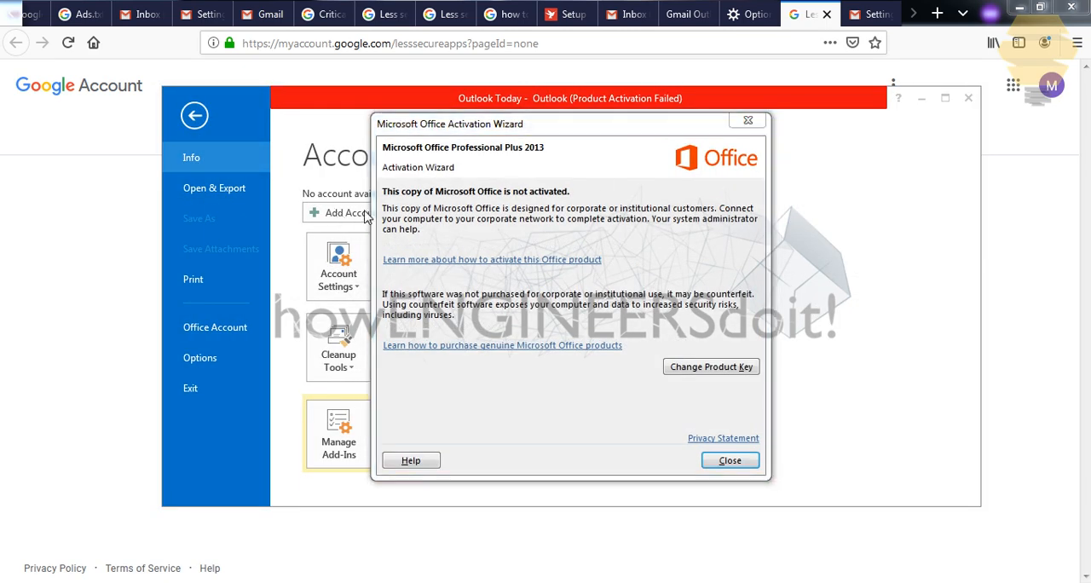
left_click(729, 461)
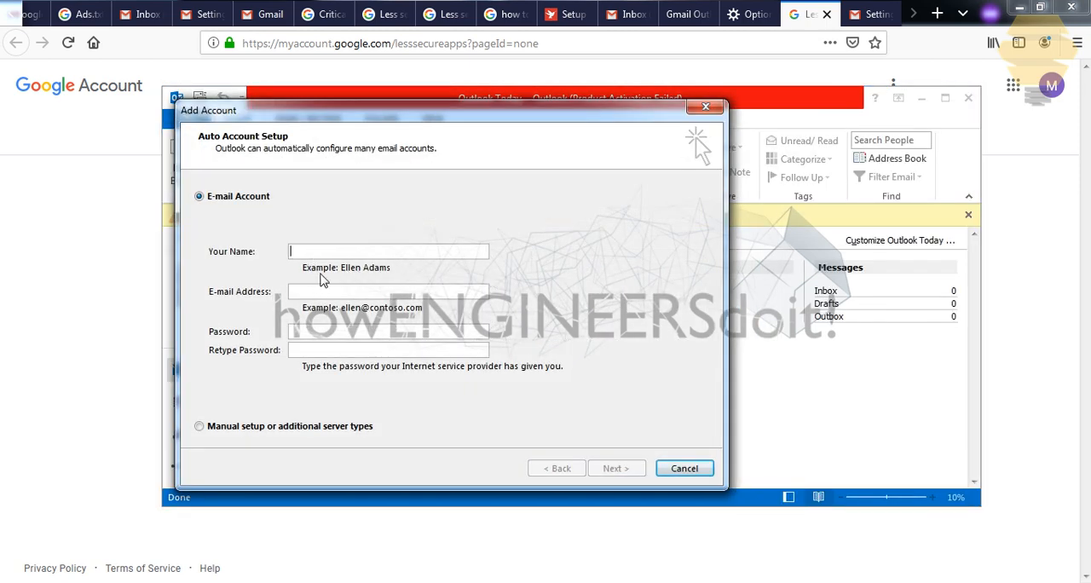
left_click(199, 425)
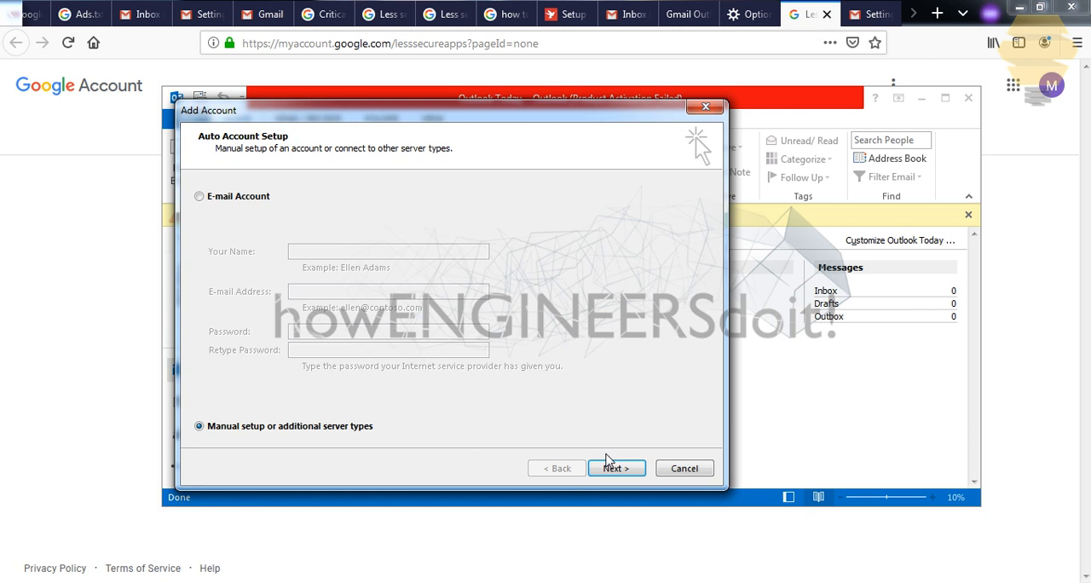
left_click(616, 467)
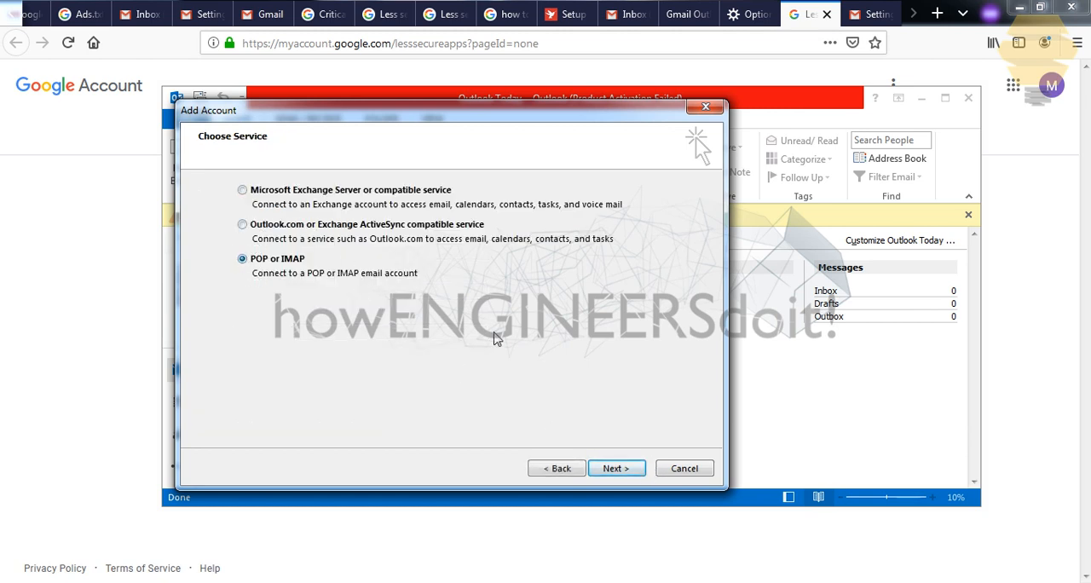
left_click(616, 468)
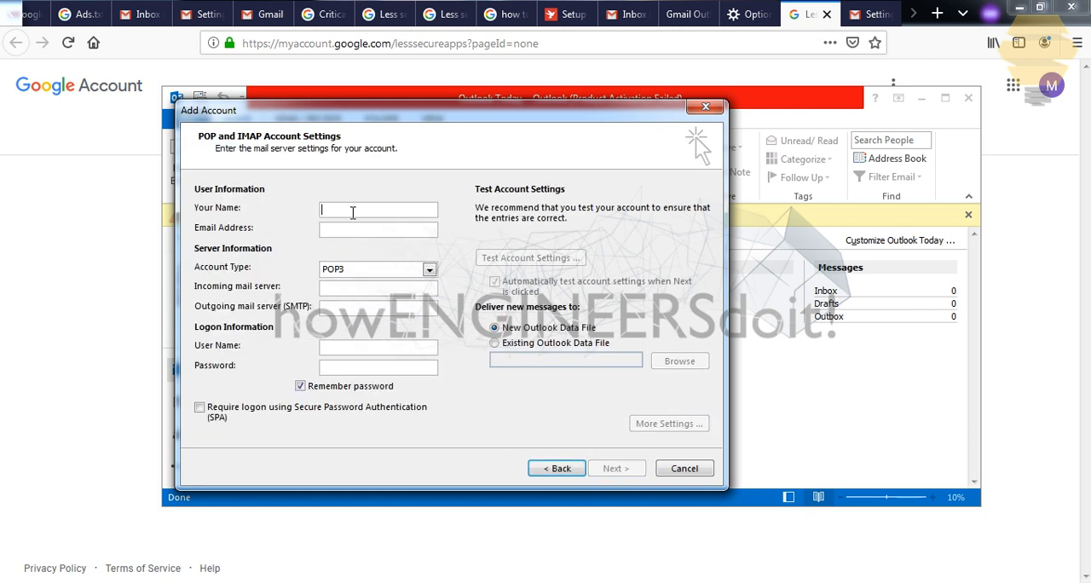
Enter the name and Gmail address, and set the account type to IMAP.
type("John")
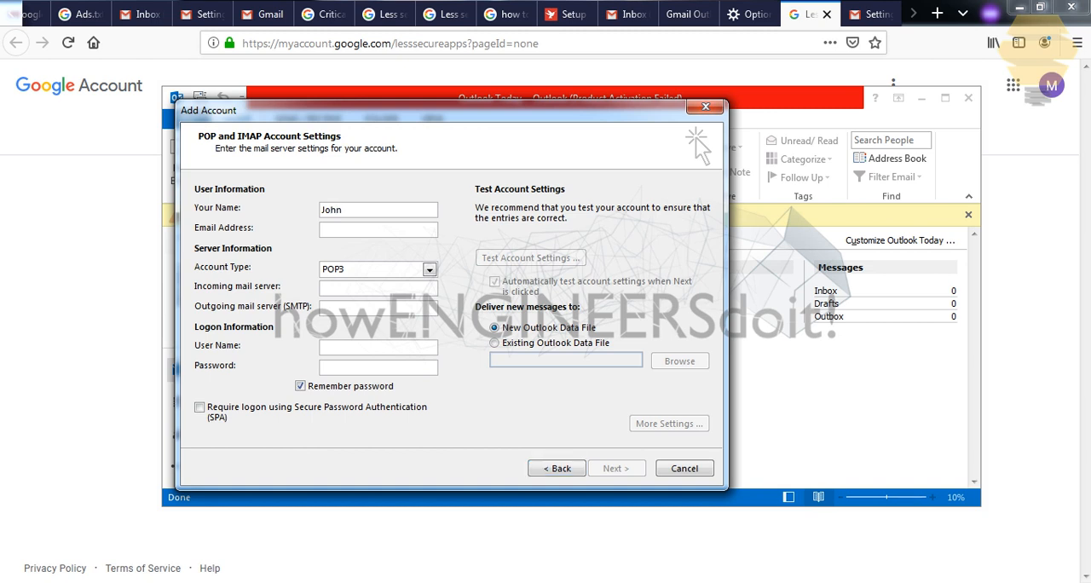
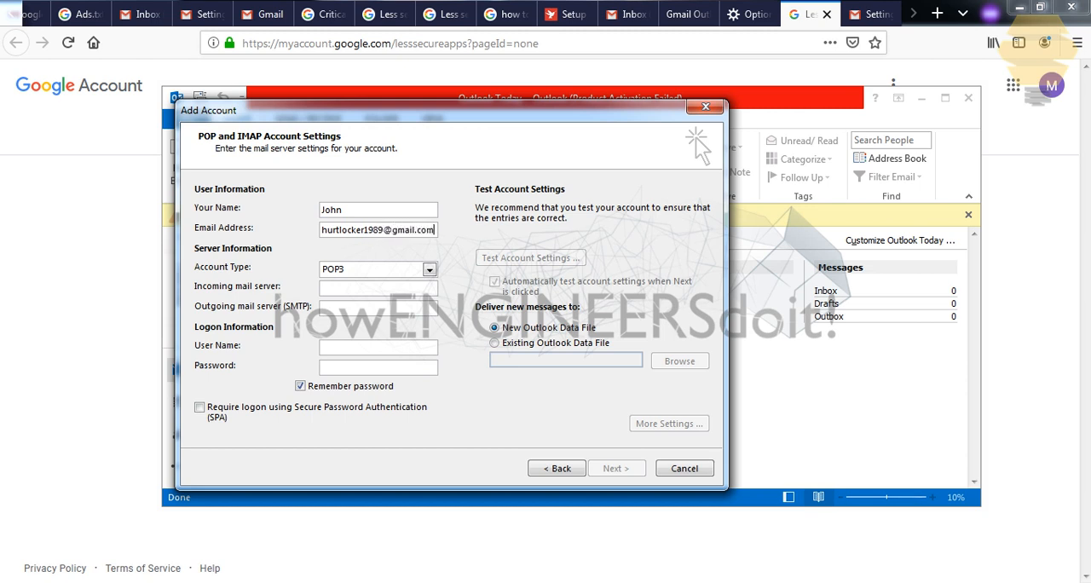
left_click(429, 268)
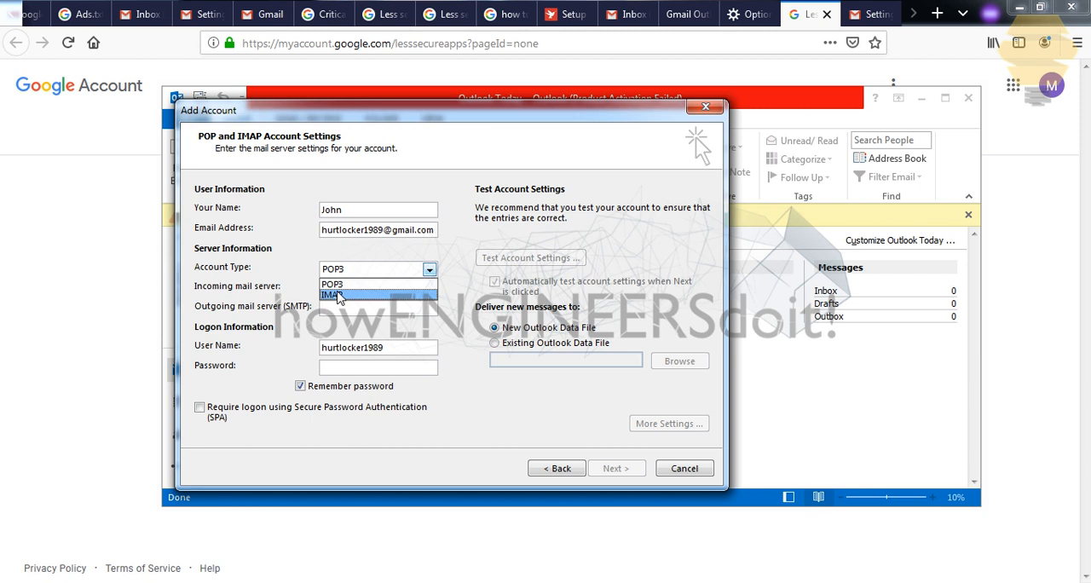
left_click(331, 295)
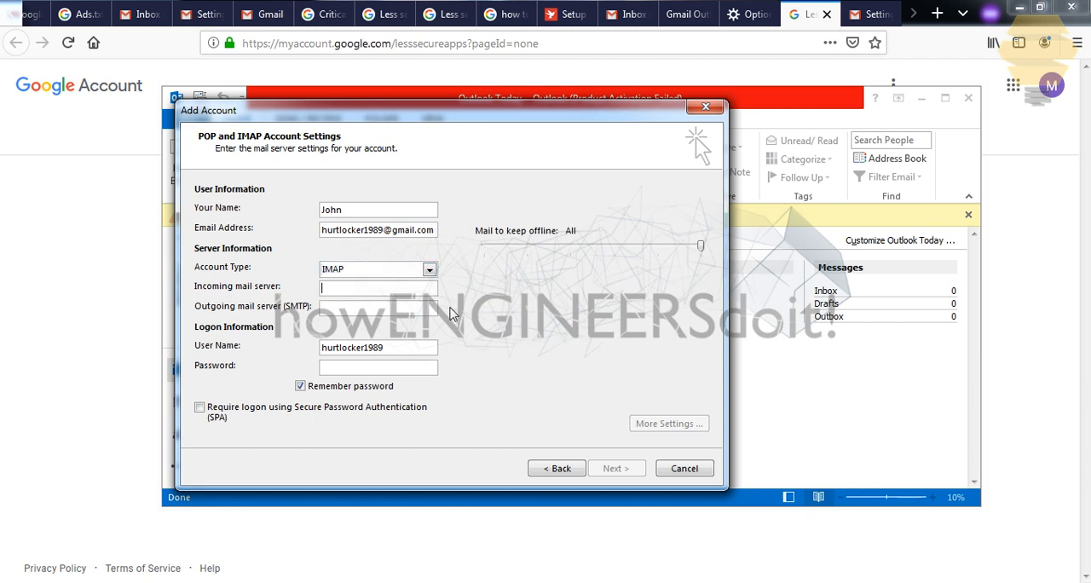
Enter servers imap.gmail.com and smtp.gmail.com, plus the full username and password.
type("imap")
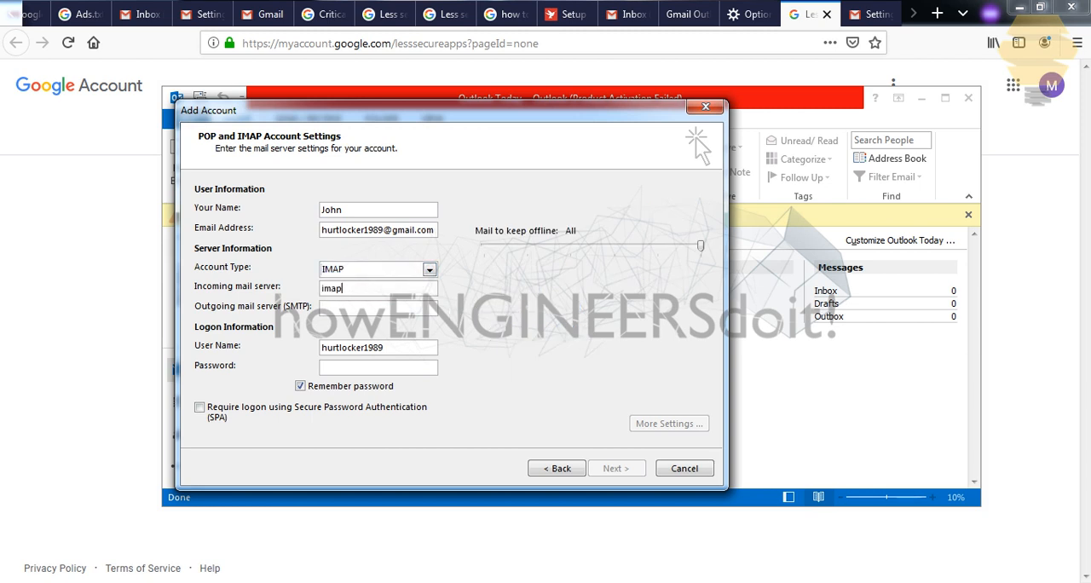
type(".gmail")
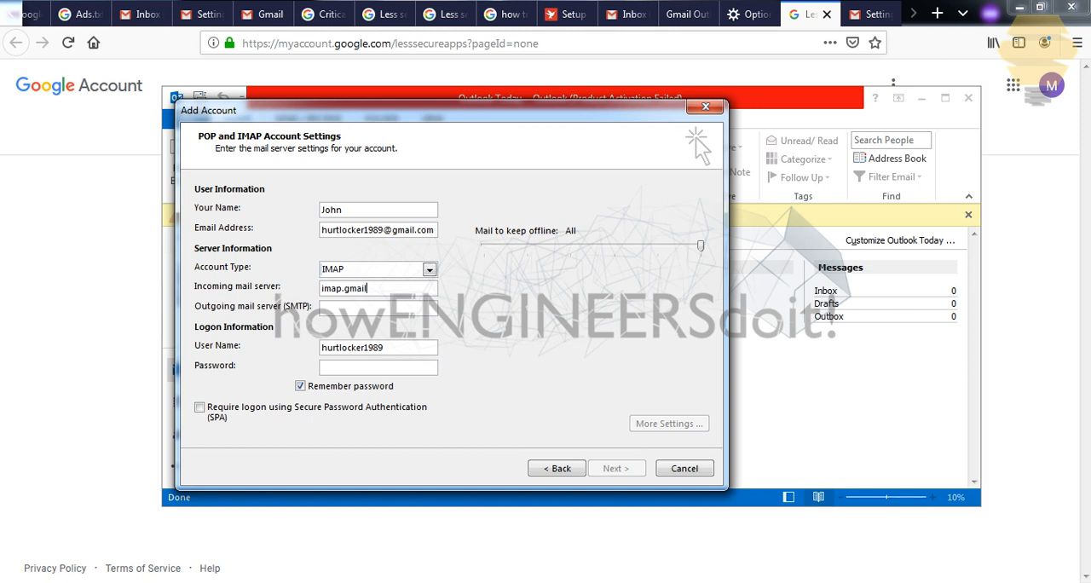
left_click(378, 306)
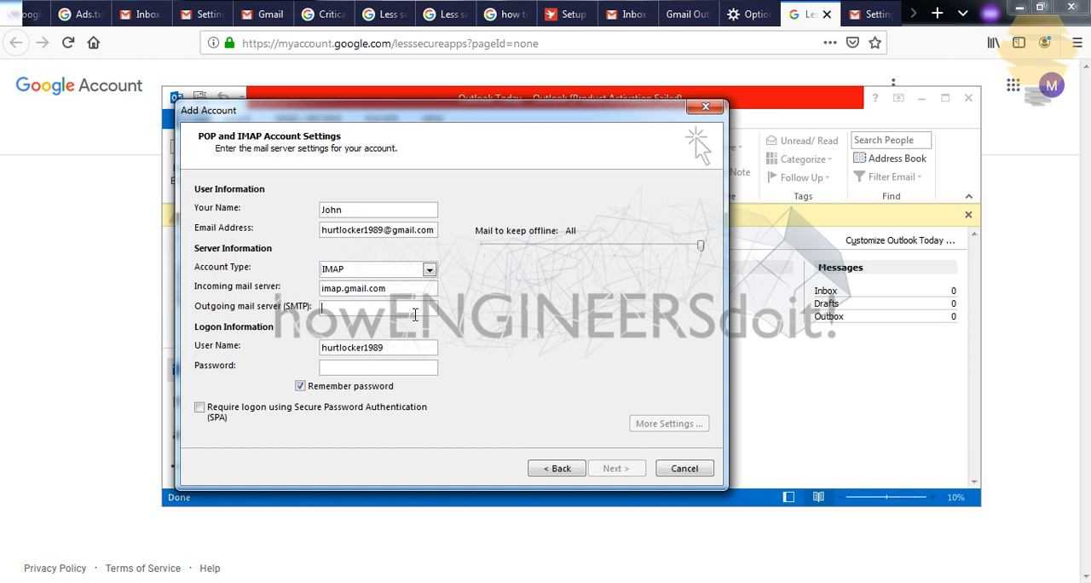
type("smtp.gm")
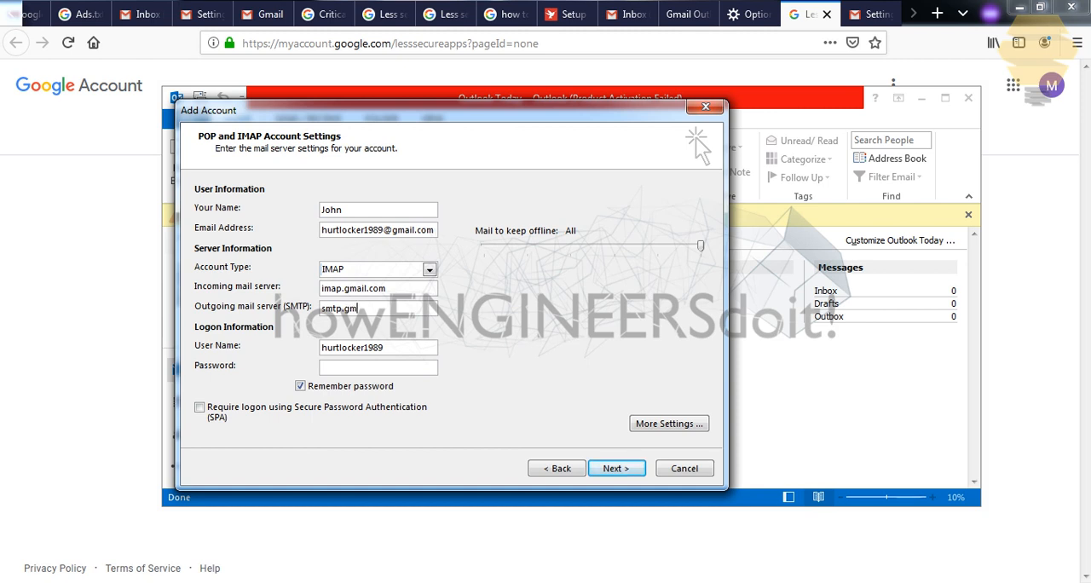
type("@")
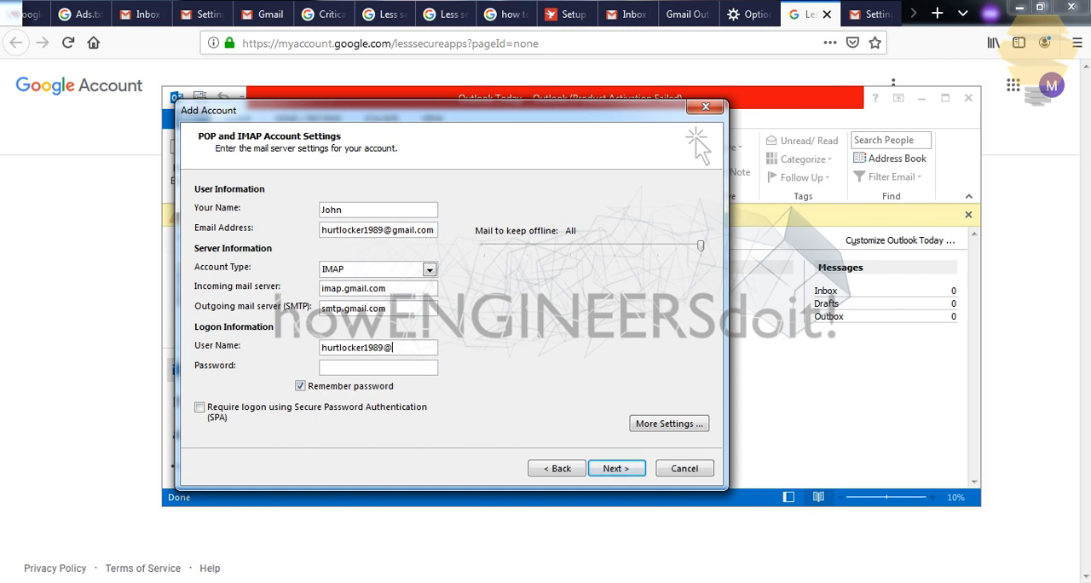
type("gmail.com")
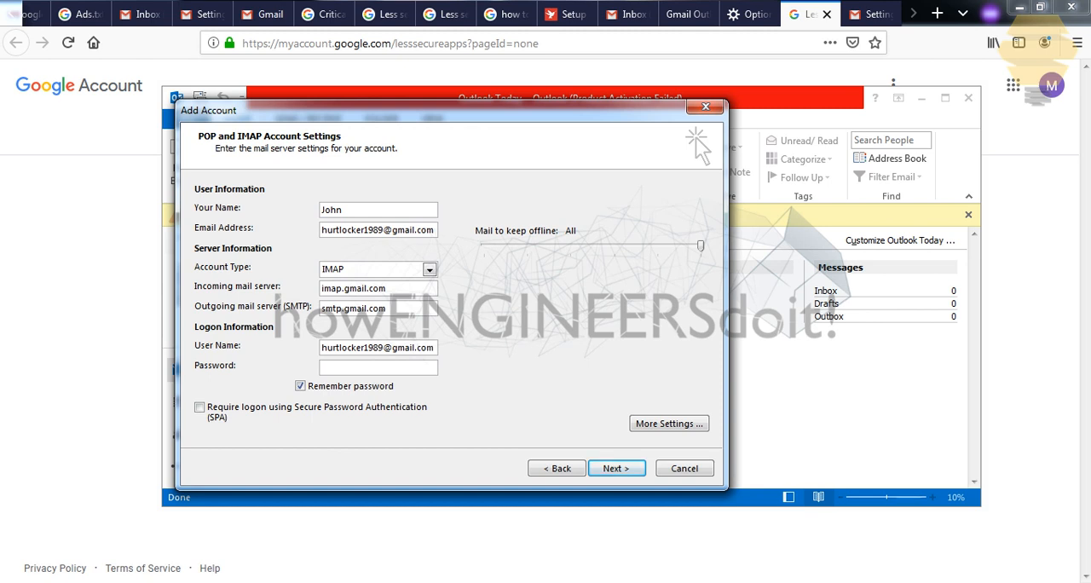
type("****")
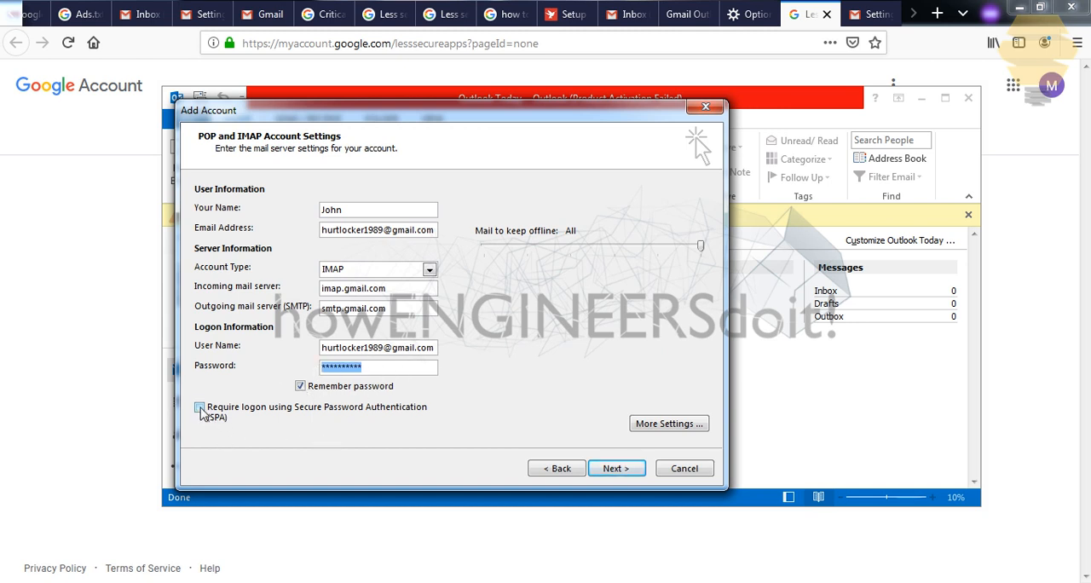
Require outgoing authentication, set IMAP port 993 with SSL and outgoing TLS, and confirm.
left_click(669, 423)
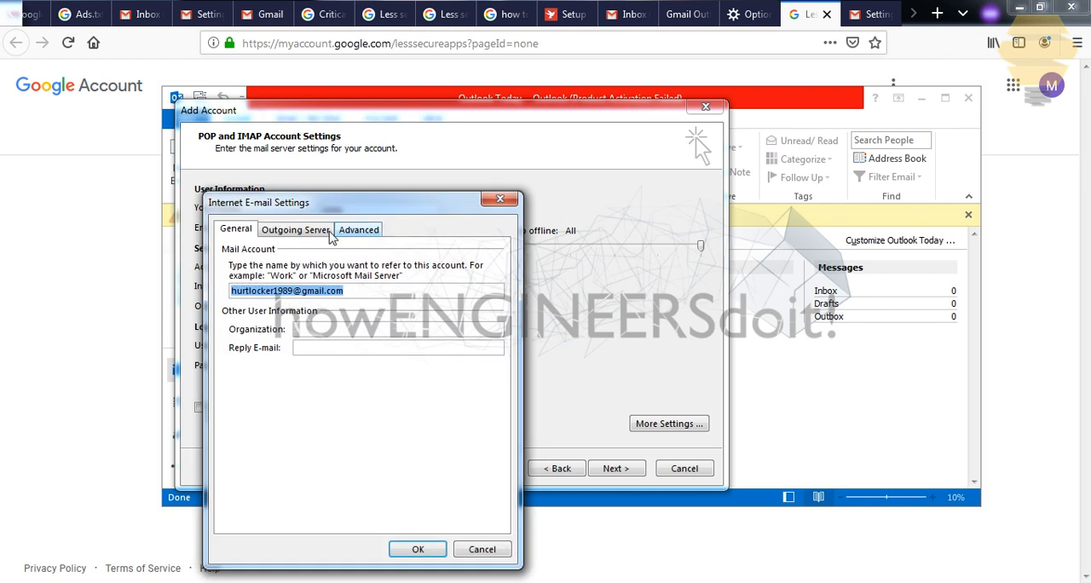
left_click(295, 230)
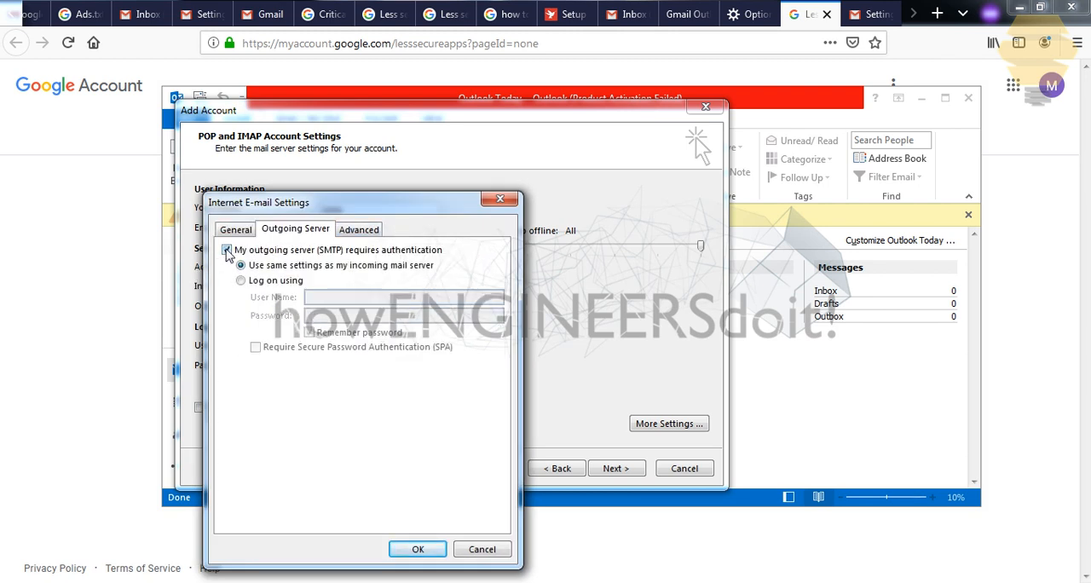
left_click(358, 229)
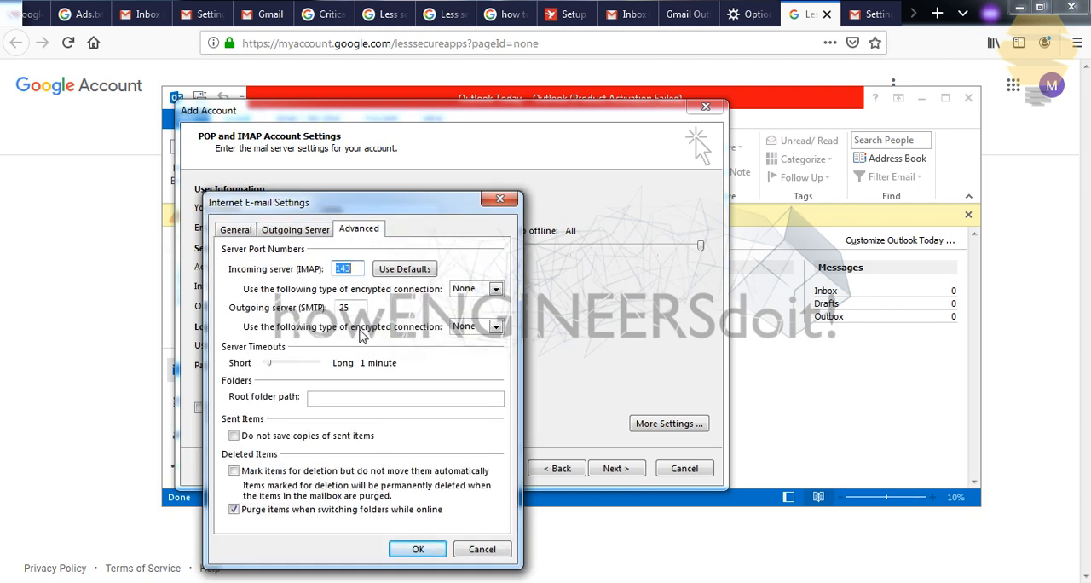
mouse_move(427, 362)
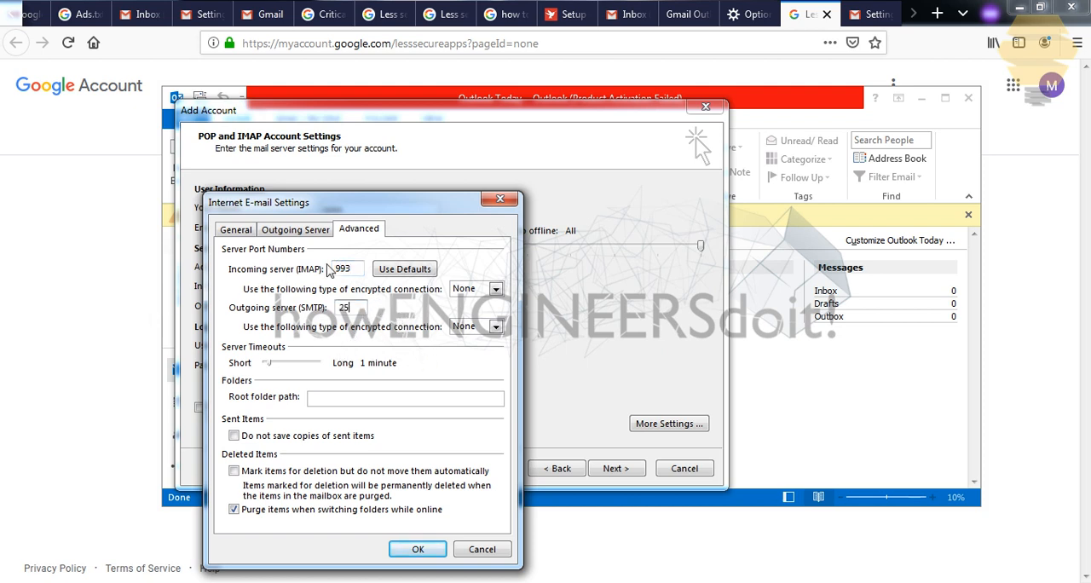
left_click(496, 288)
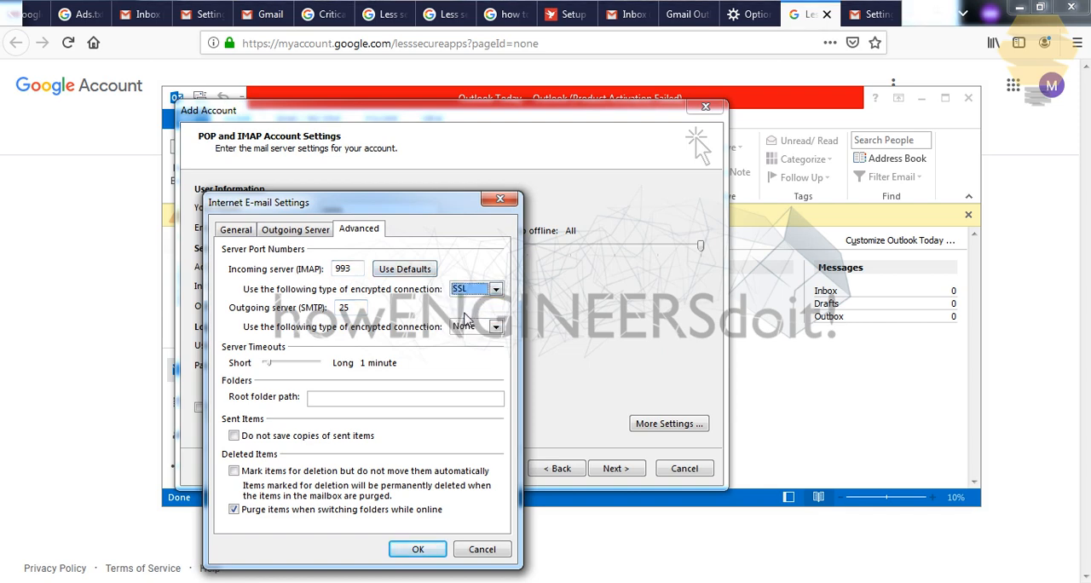
left_click(476, 327)
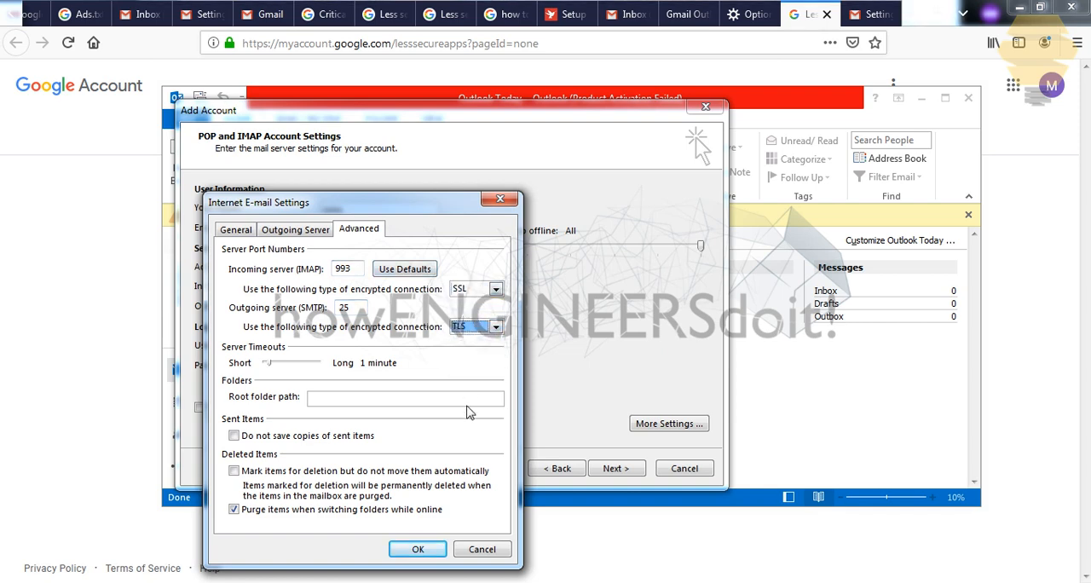
left_click(418, 549)
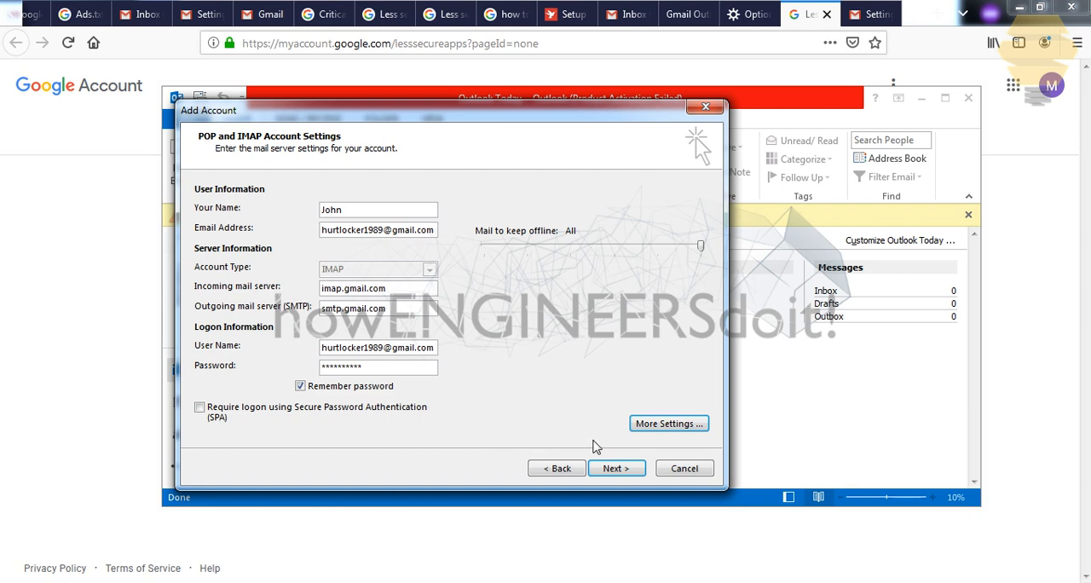
Run the account test, dismiss the passing IMAP login and test-message results, and continue.
left_click(615, 468)
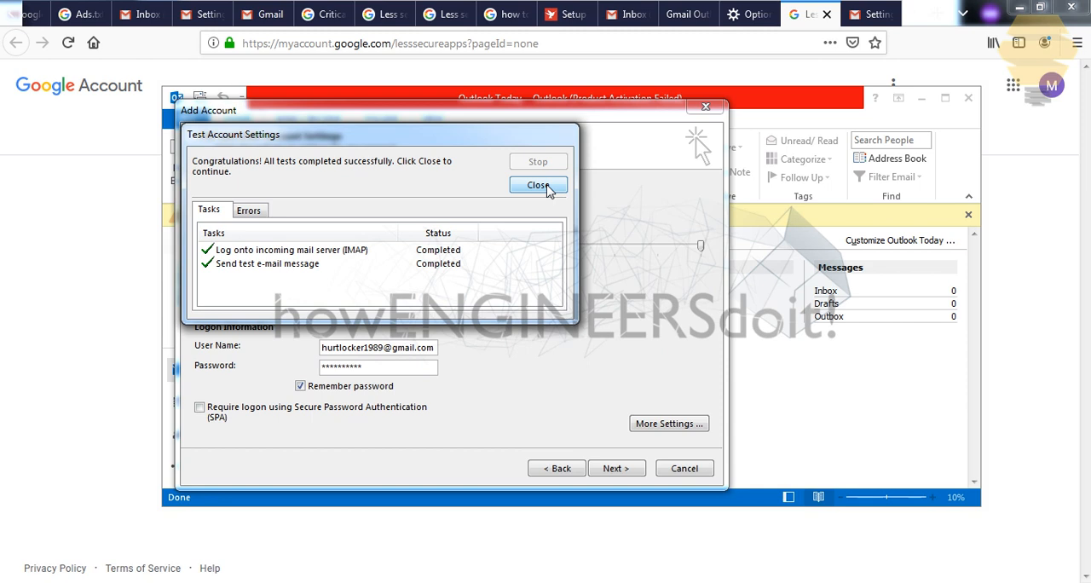
left_click(538, 185)
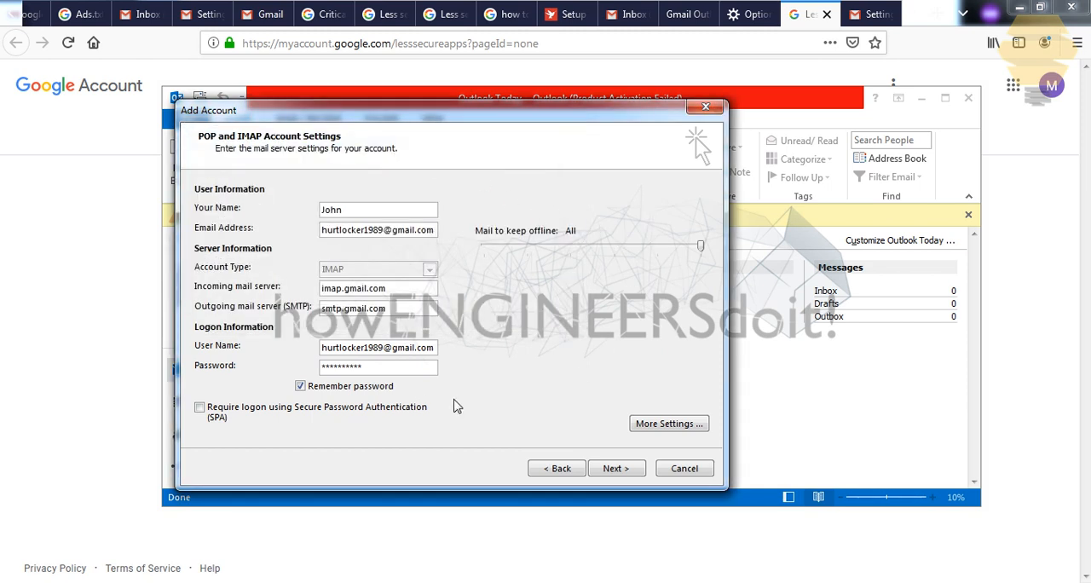
mouse_move(648, 361)
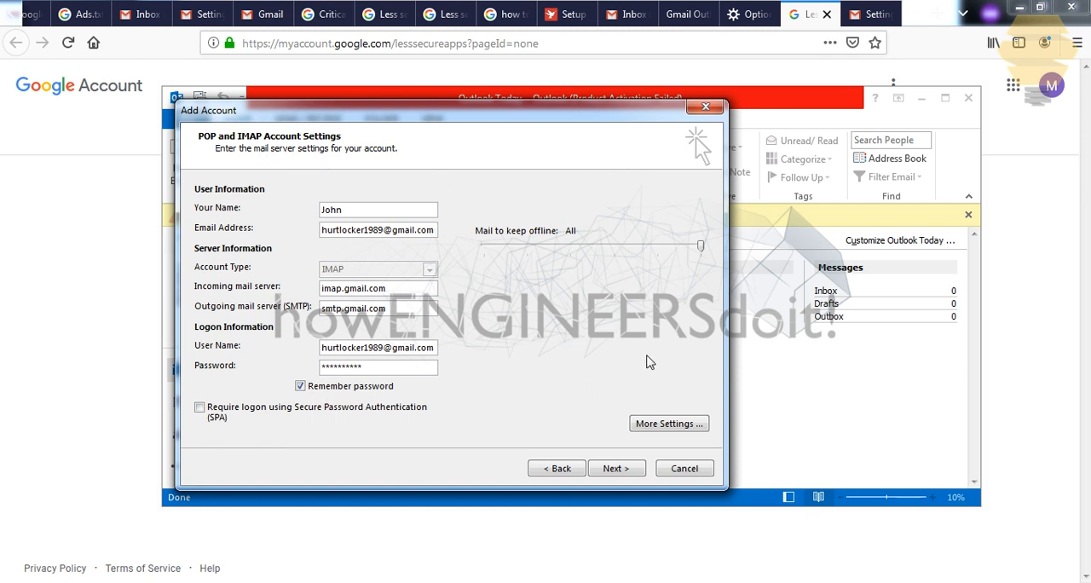
left_click(616, 468)
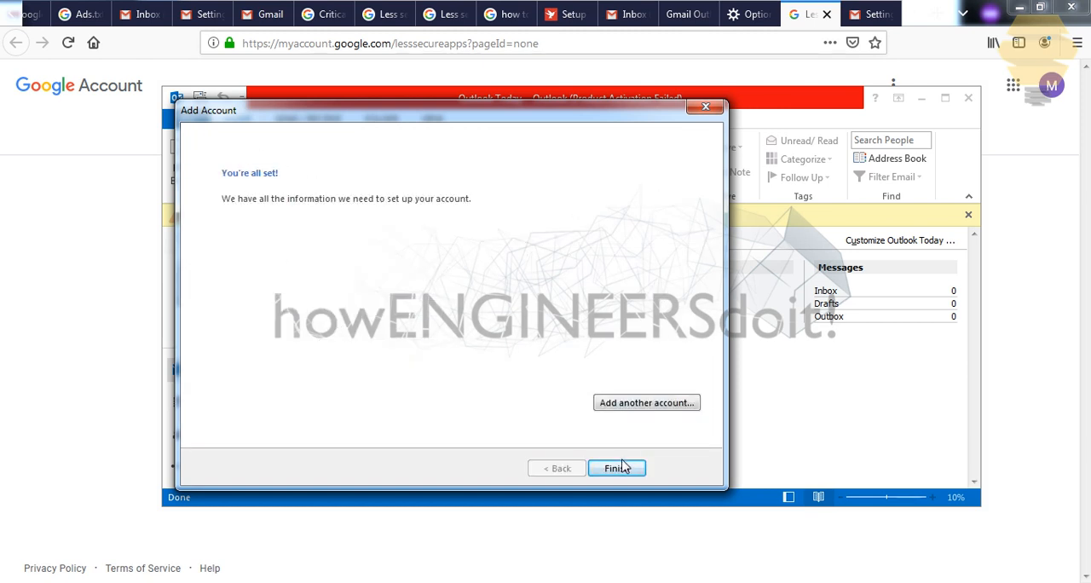
Finish the Add Account wizard so the less secure app access page shows.
left_click(616, 468)
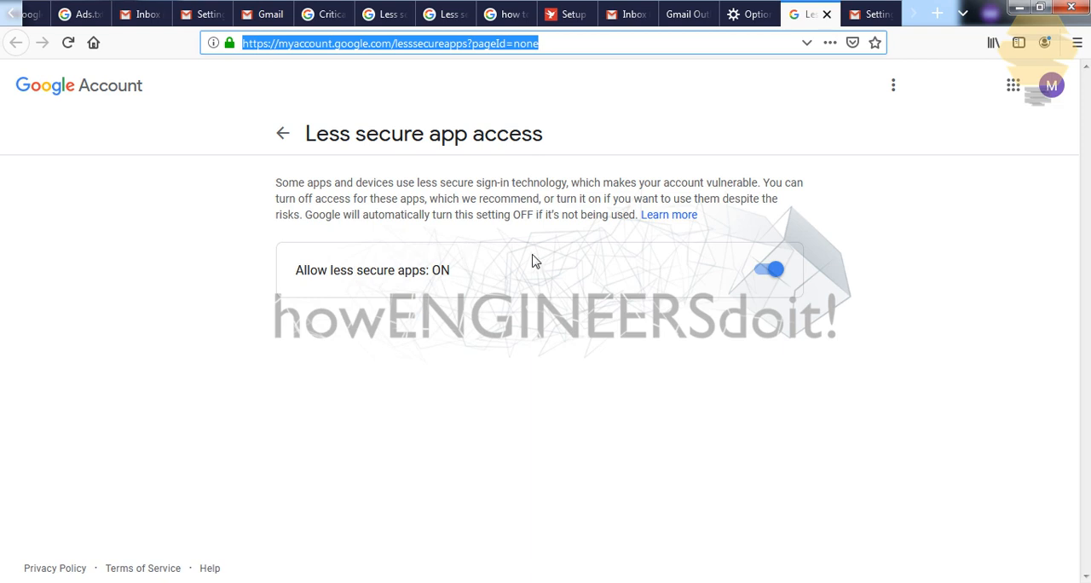
mouse_move(675, 420)
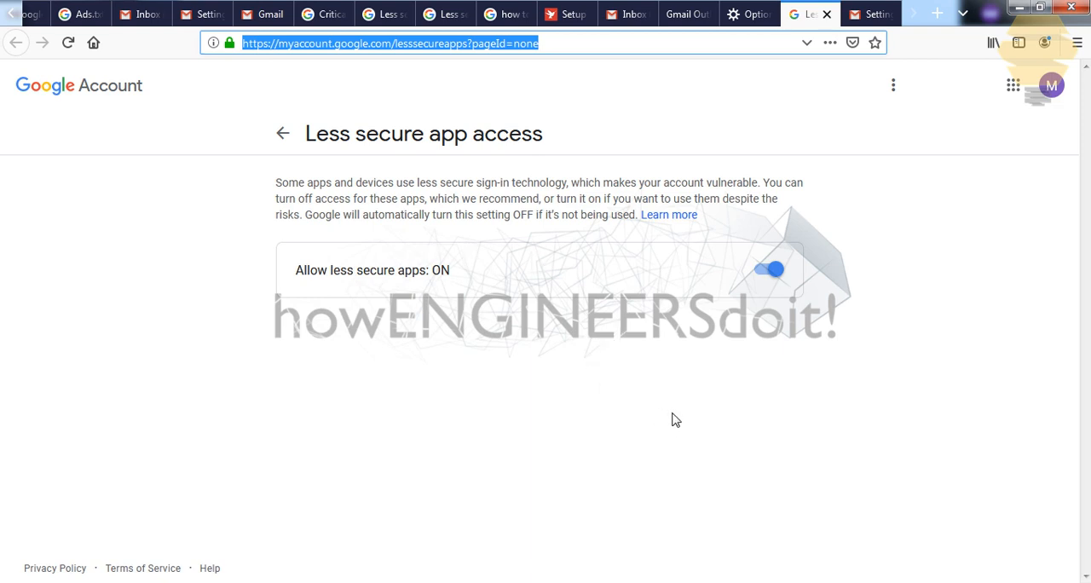